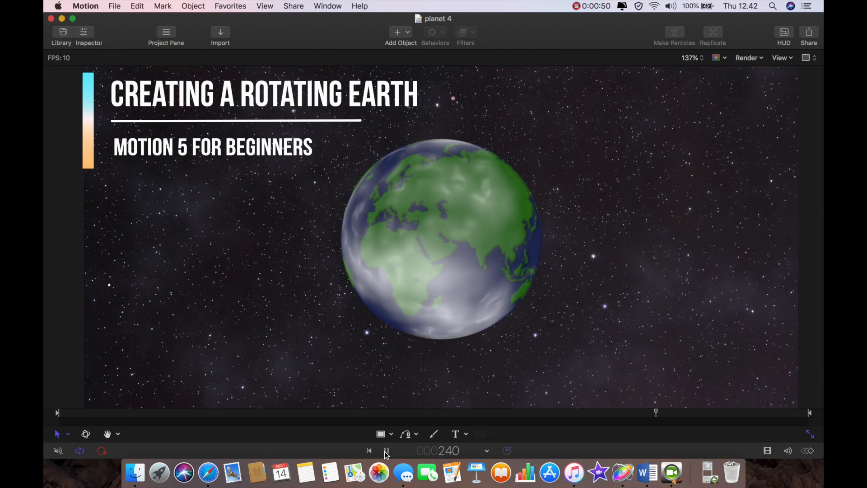
Preview the finished rotating Earth animation a few times.
click(386, 450)
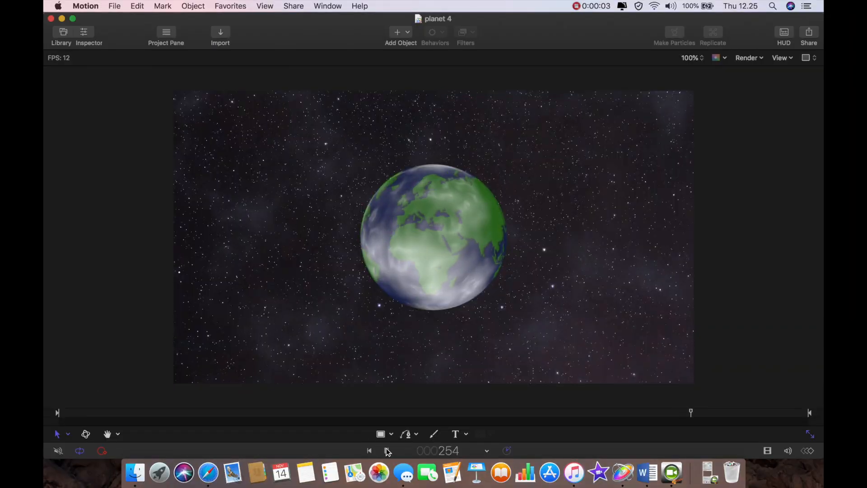
click(386, 450)
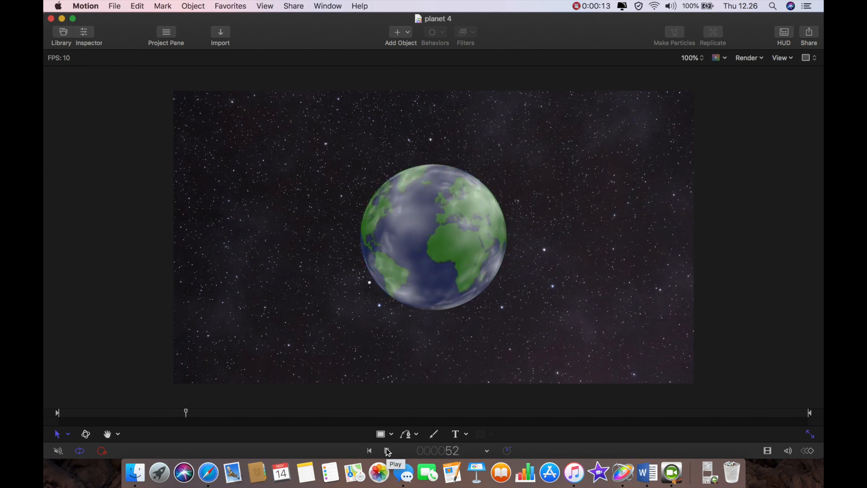
click(386, 450)
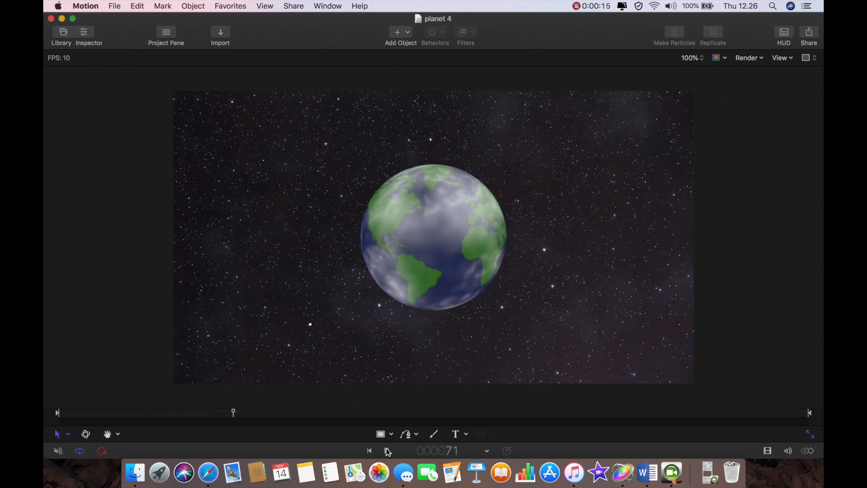
click(388, 451)
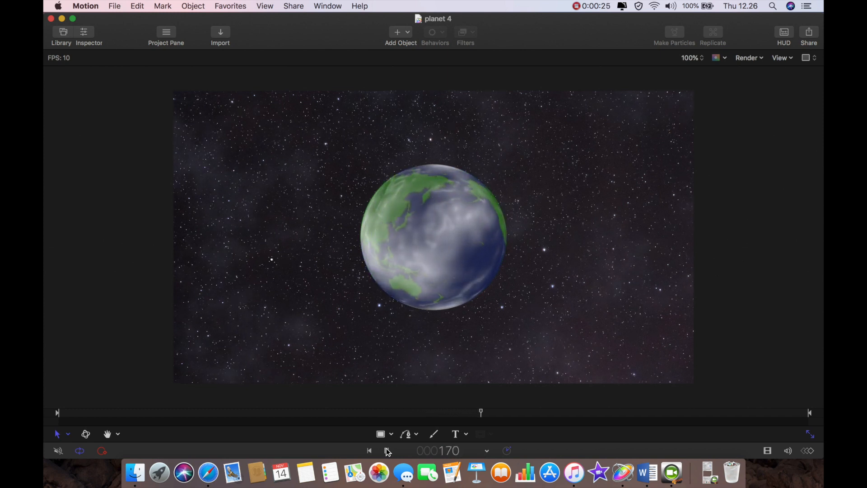
click(386, 450)
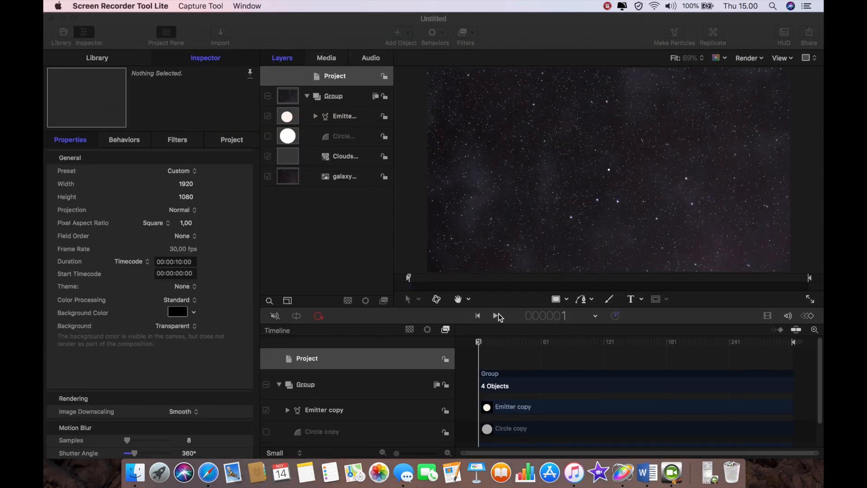
Preview the starfield background and select its Group layer.
click(496, 316)
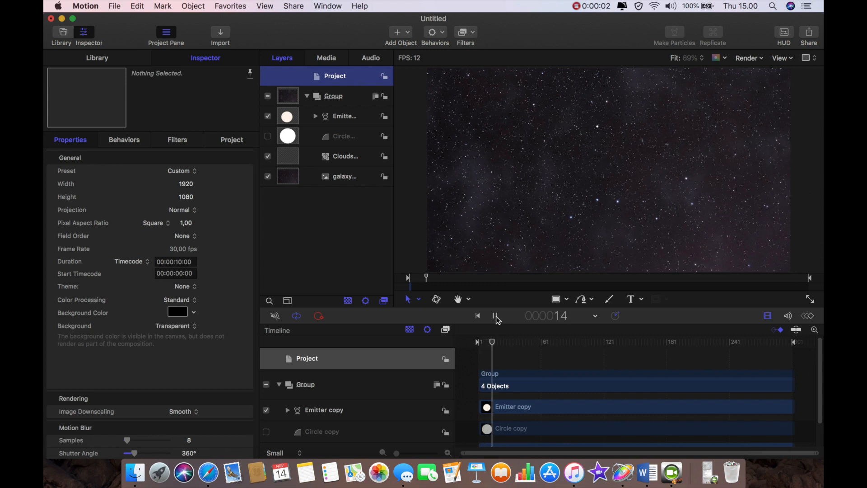
click(495, 315)
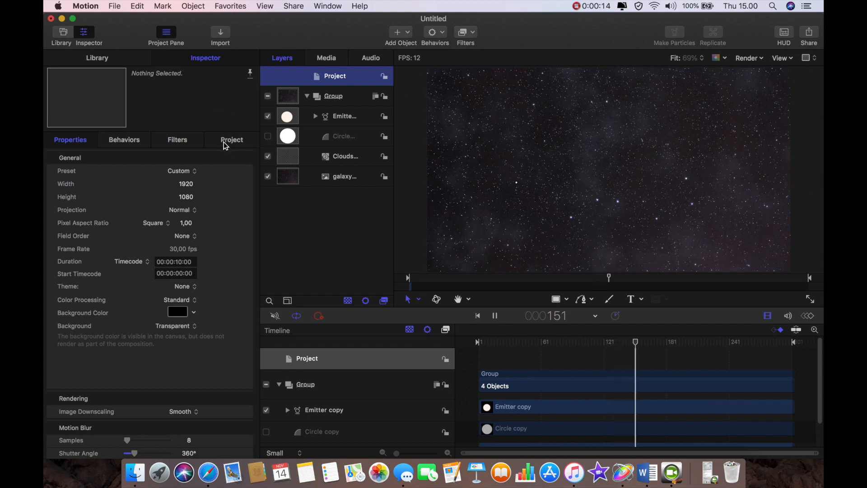
click(232, 139)
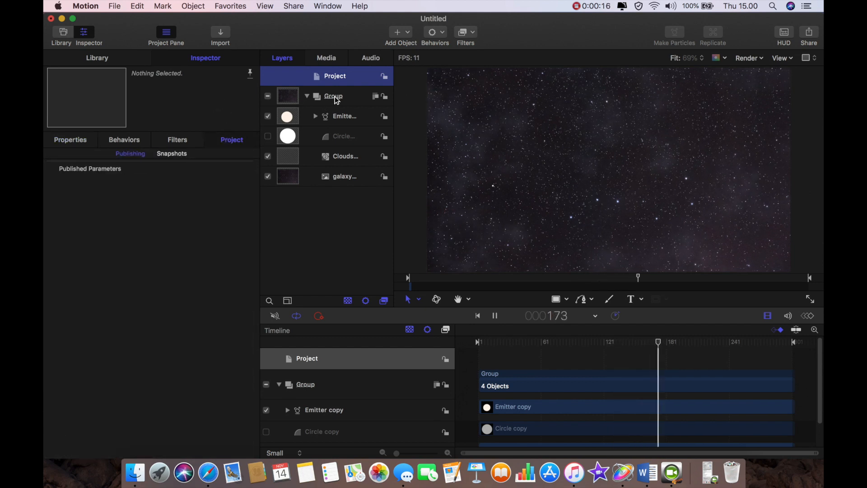
click(333, 96)
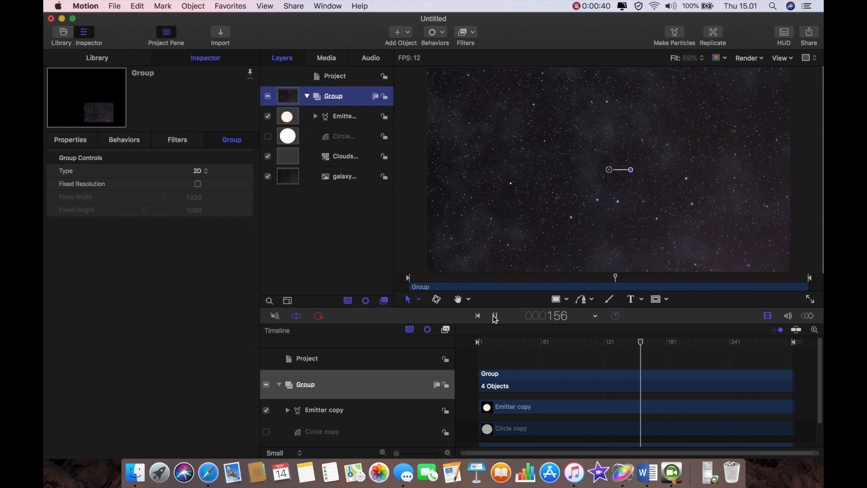
click(496, 315)
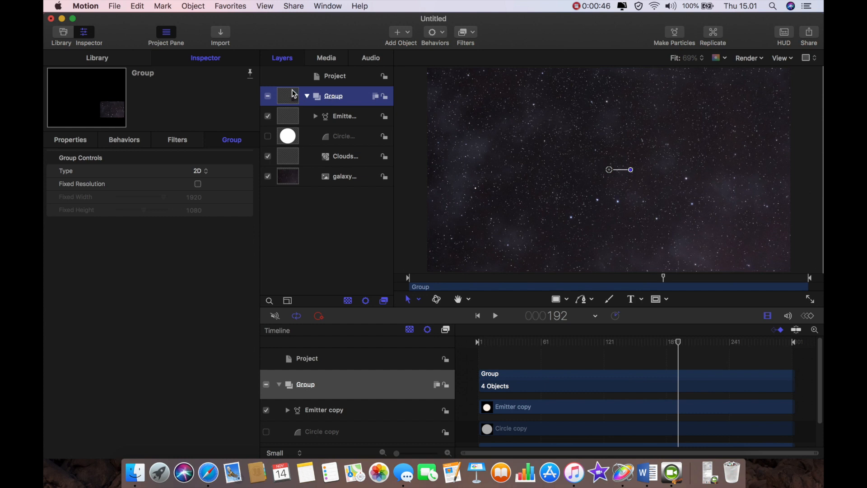
Rename the group to BG, collapse it and switch it off so the canvas is black.
double_click(333, 96)
text(BG)
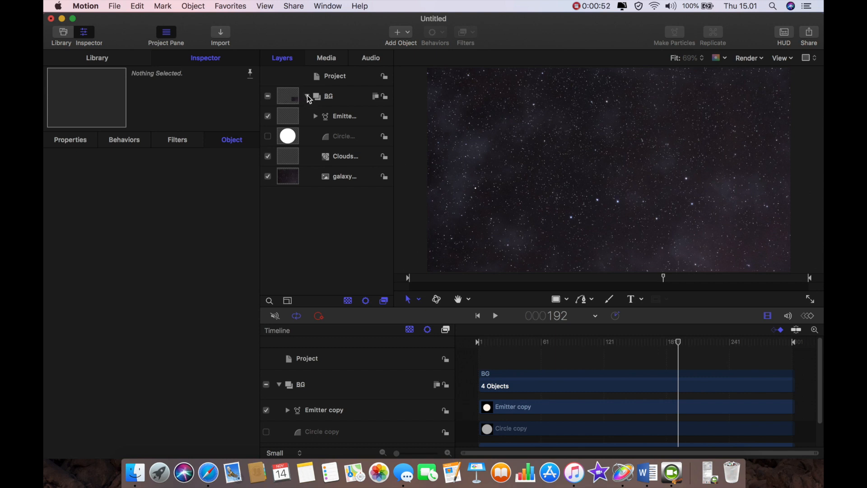
click(268, 96)
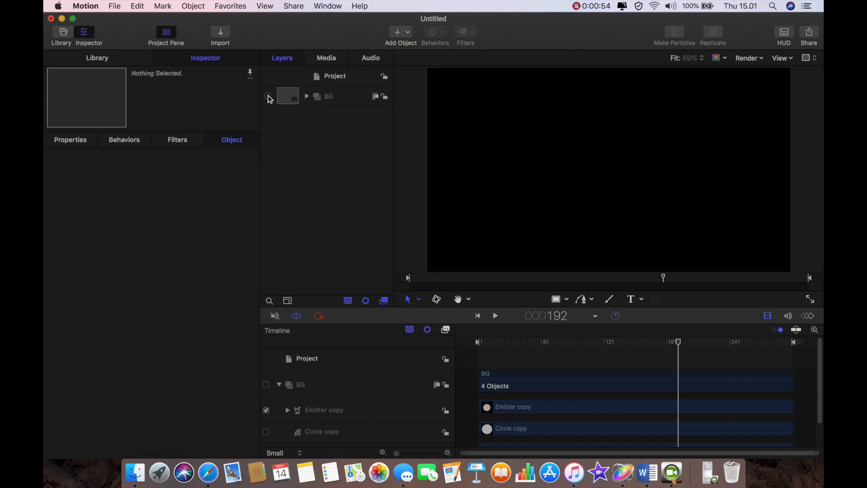
click(329, 95)
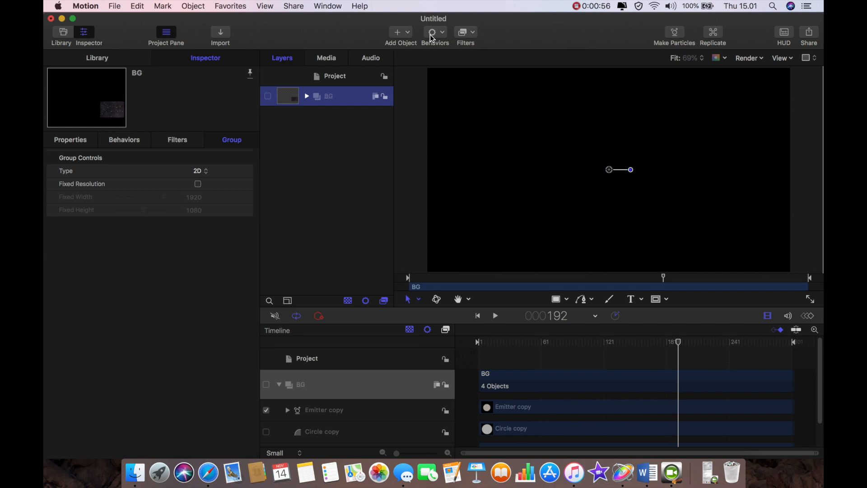
mouse_move(397, 31)
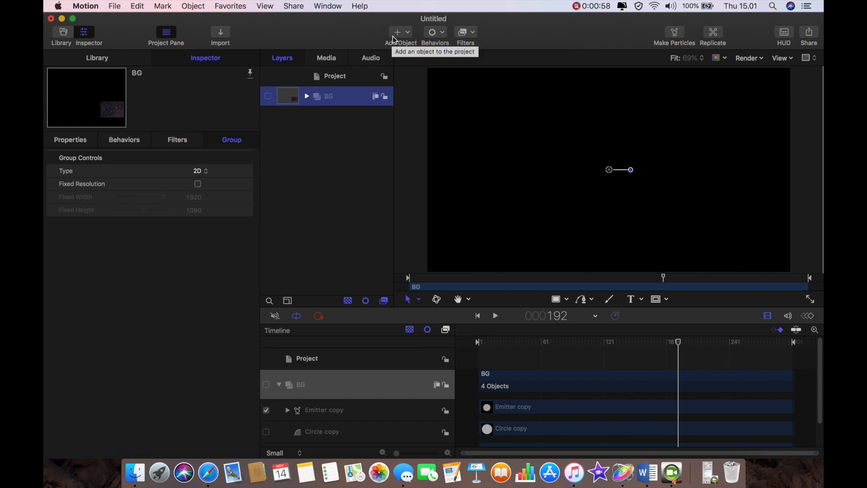
Add a new empty group via Add Object > Group and name it Map.
click(397, 32)
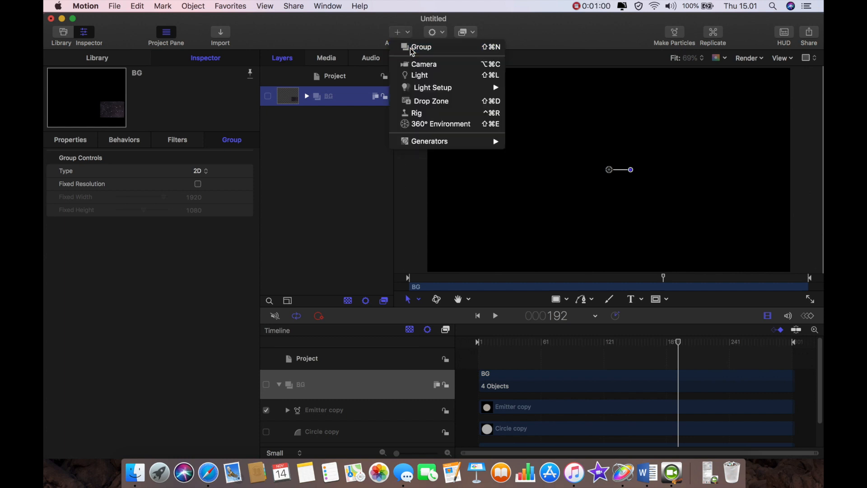
click(420, 46)
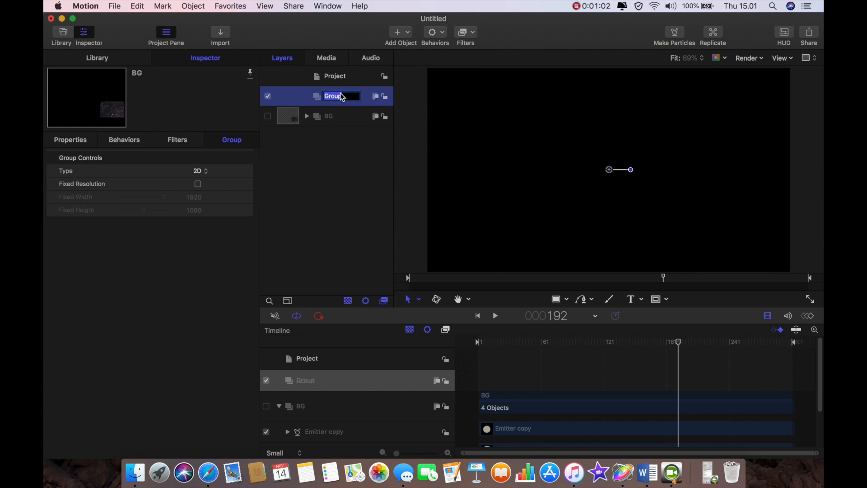
text(Map)
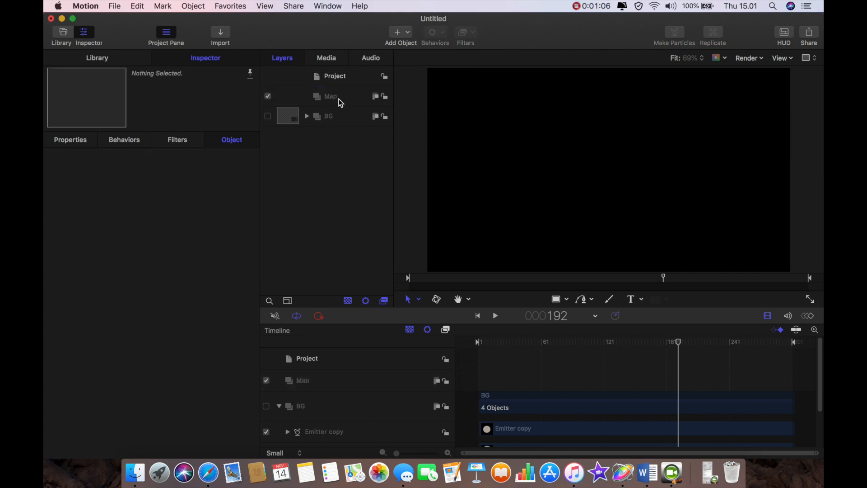
click(331, 95)
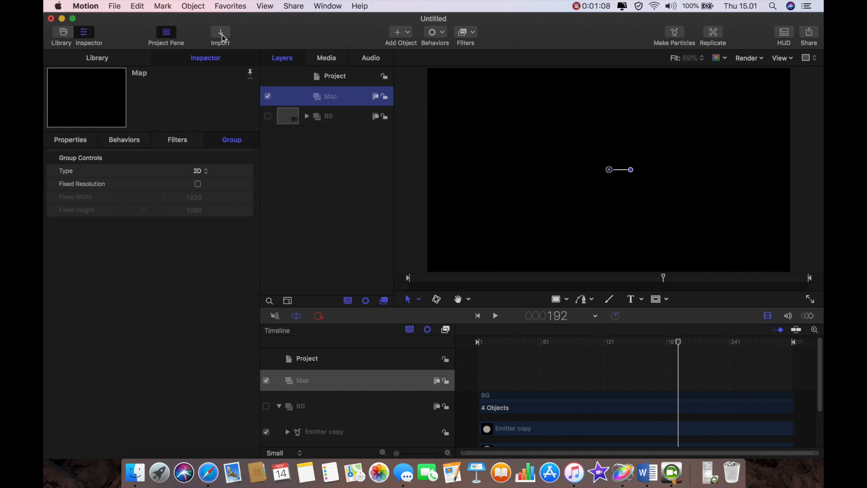
Import the flat-earth-map-vector-26 image from the space folder into Map.
click(220, 32)
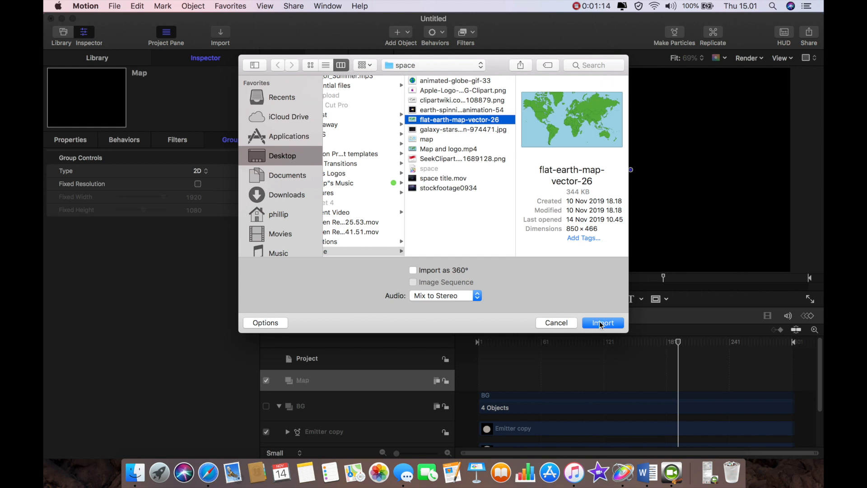
click(602, 323)
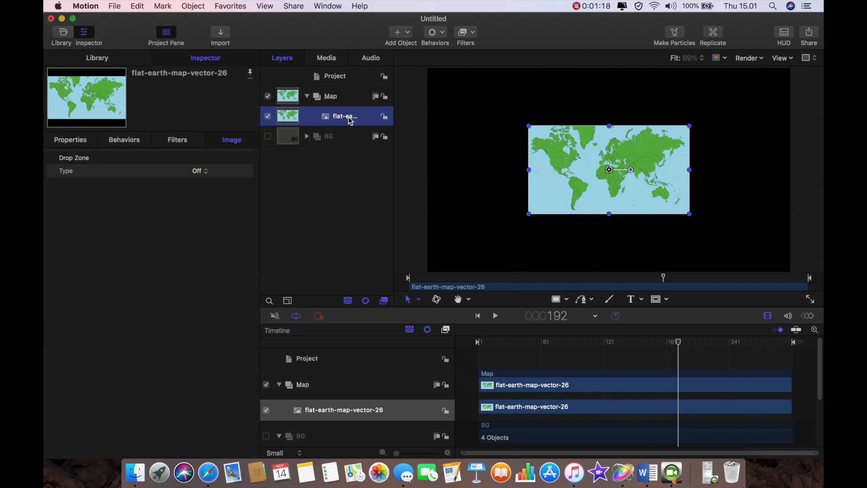
Duplicate the map image and drag the copy's Position X right to about 883 px.
right_click(343, 116)
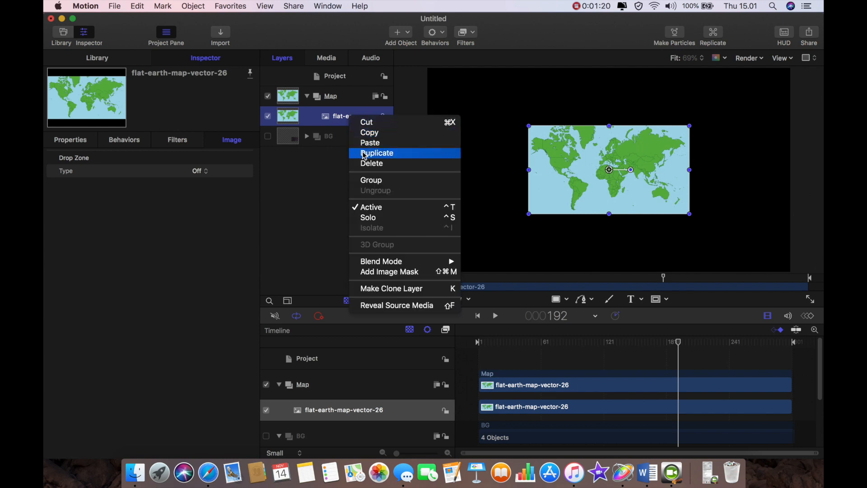
click(378, 153)
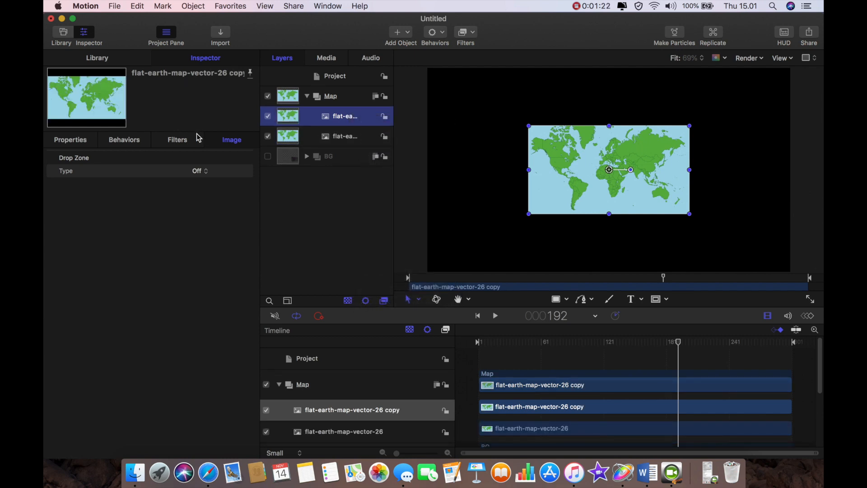
click(71, 139)
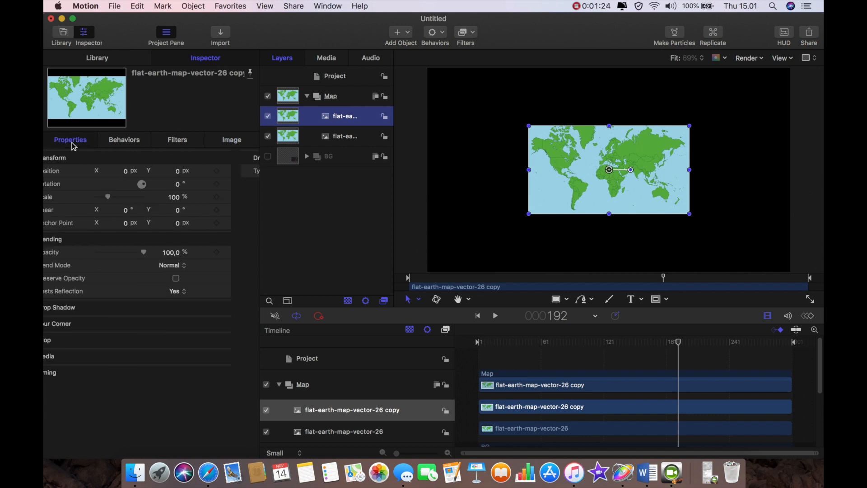
drag(608, 169, 612, 169)
text(635)
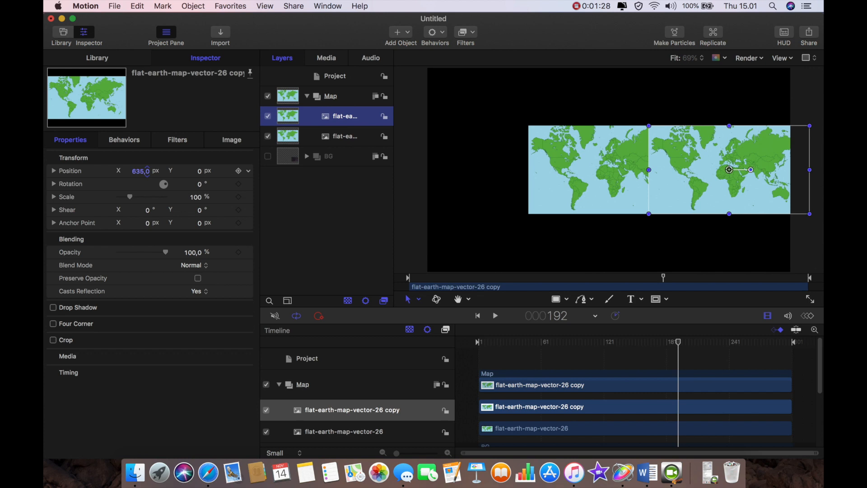
drag(729, 170, 777, 170)
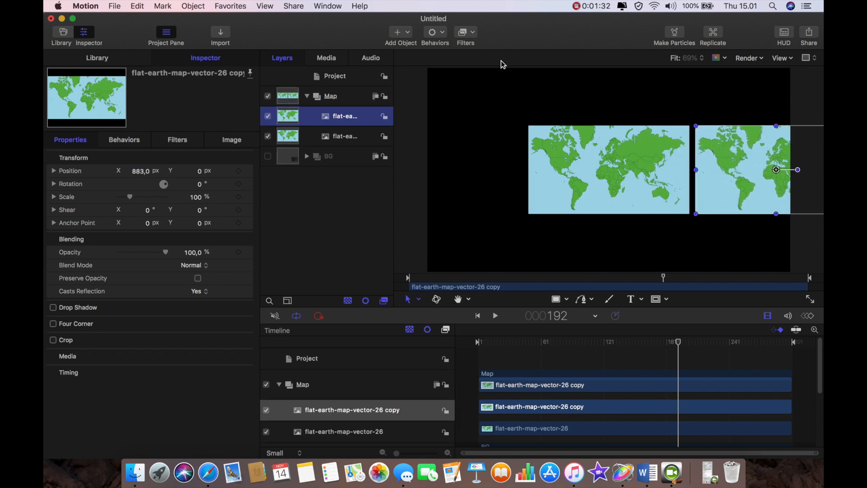
Zoom in and nudge the map copy so both maps meet seamlessly.
click(689, 58)
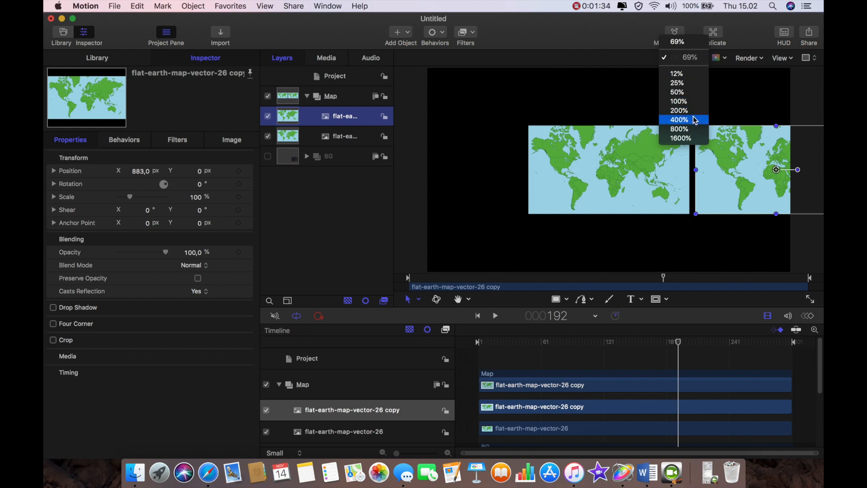
click(679, 110)
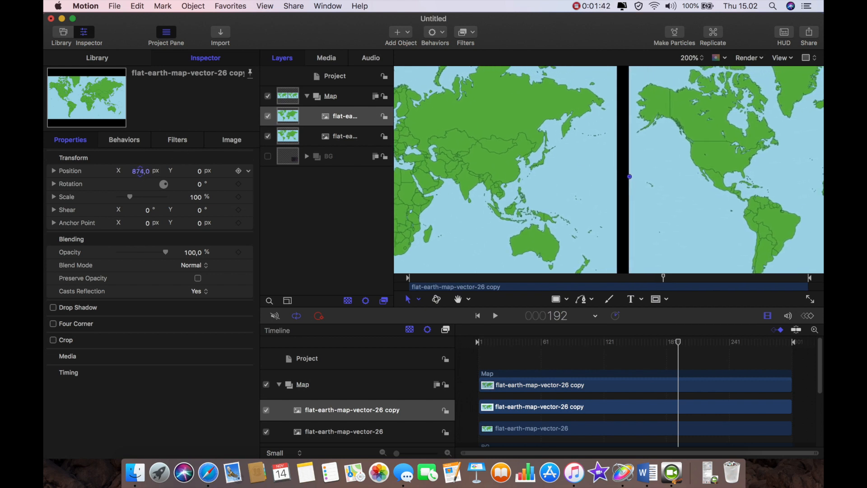
drag(630, 176, 618, 177)
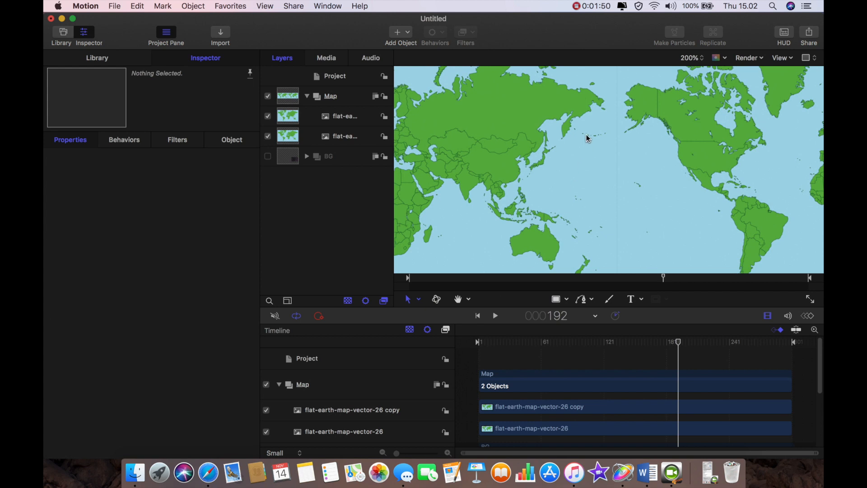
mouse_move(618, 268)
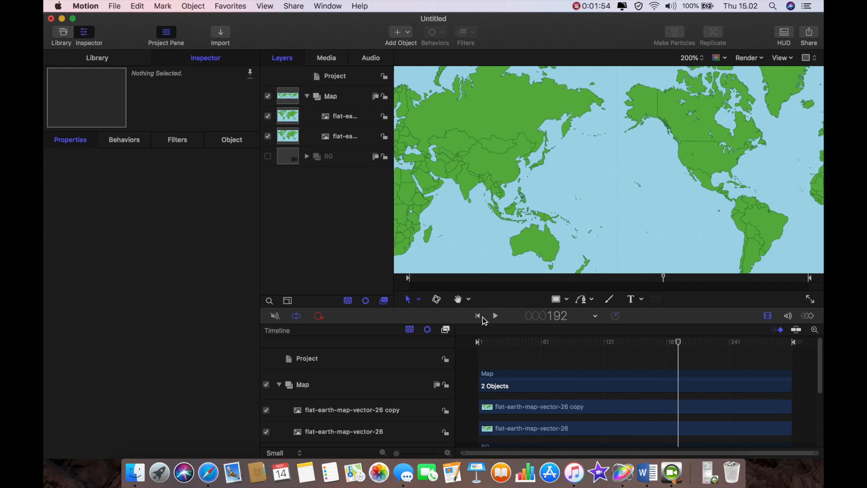
Set the map copy's Position X to exactly 849 px.
click(344, 115)
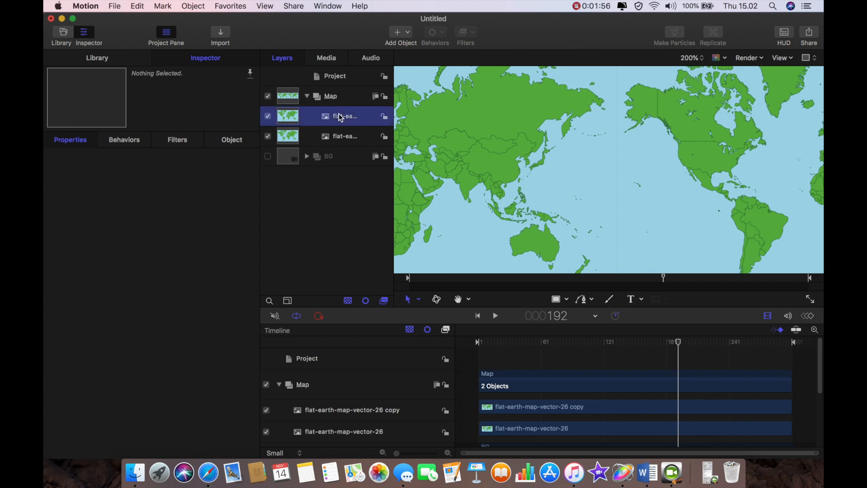
click(345, 116)
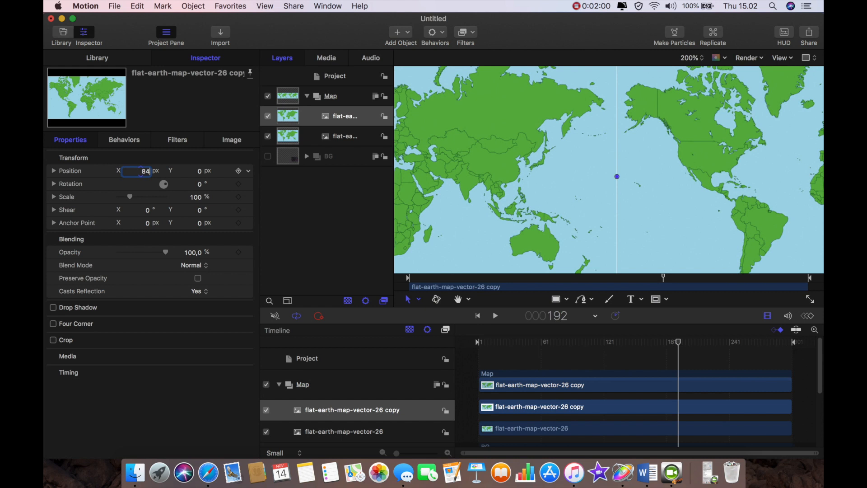
text(849,0)
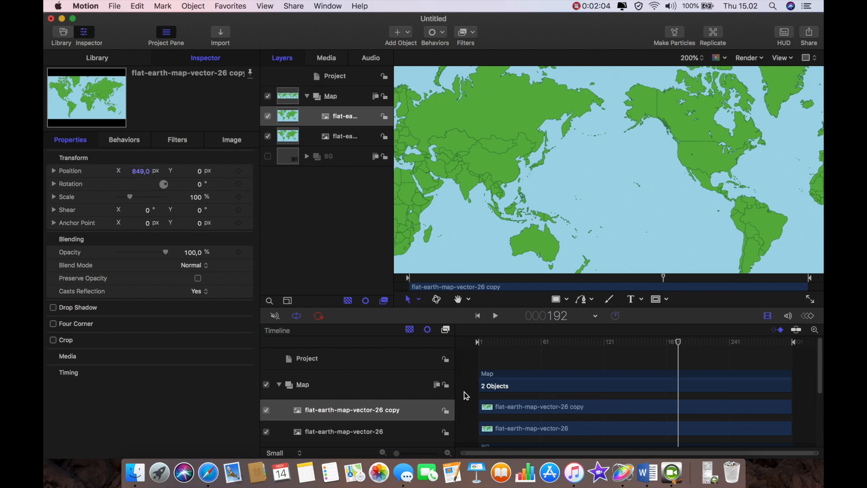
click(576, 177)
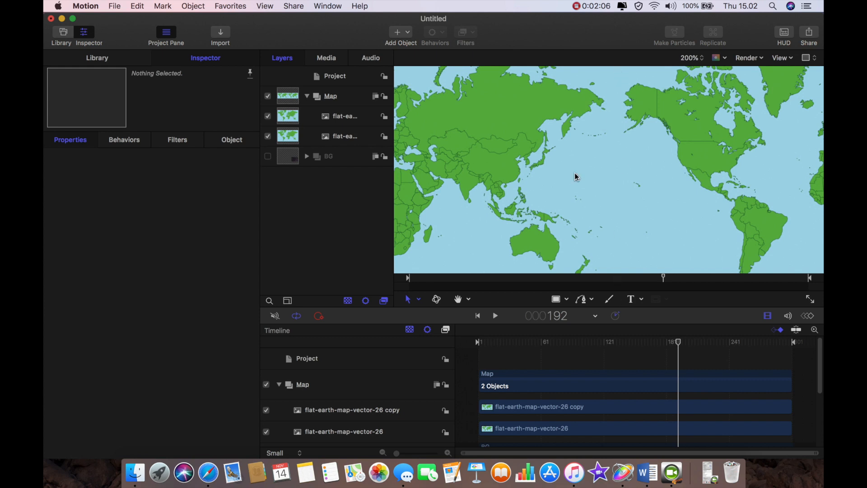
click(345, 115)
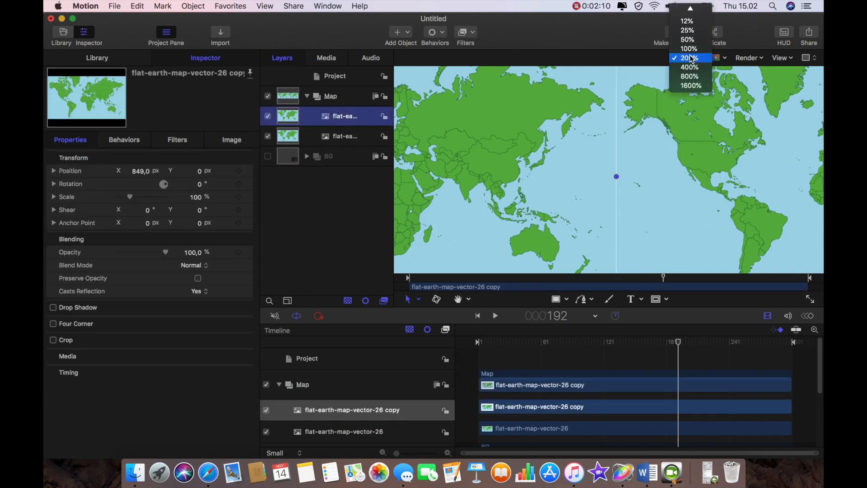
Fit the canvas, group both map layers and name the new group Sphere.
click(689, 49)
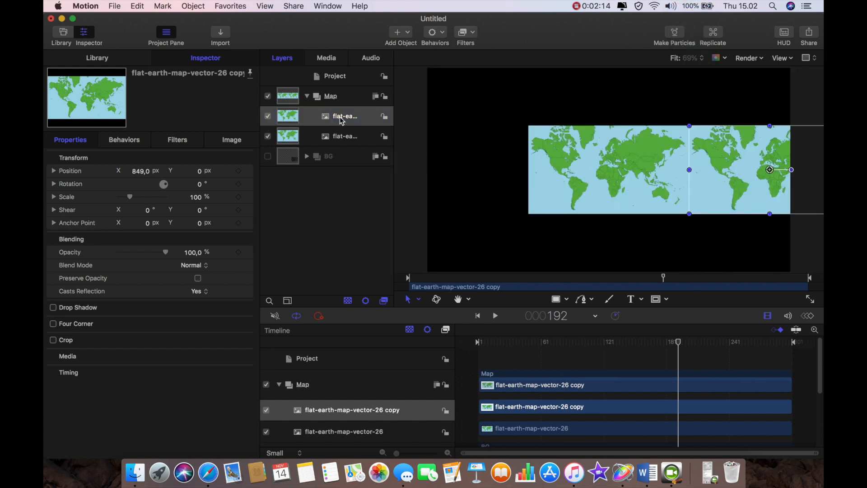
click(345, 116)
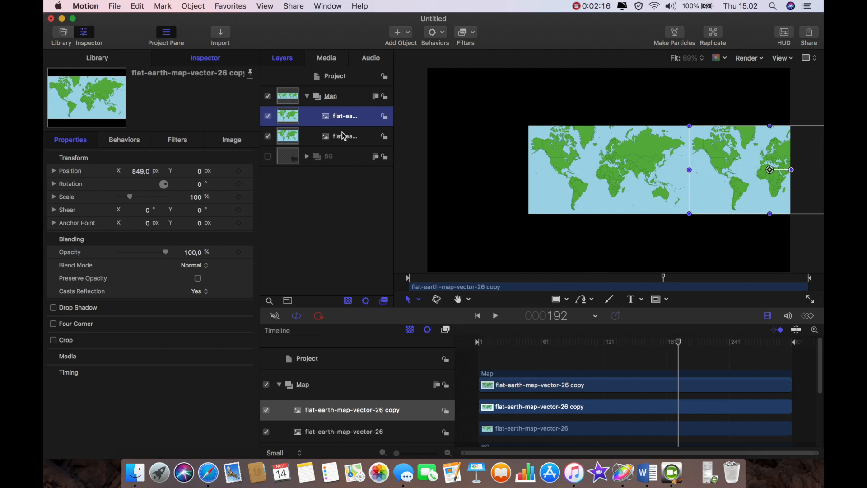
click(344, 136)
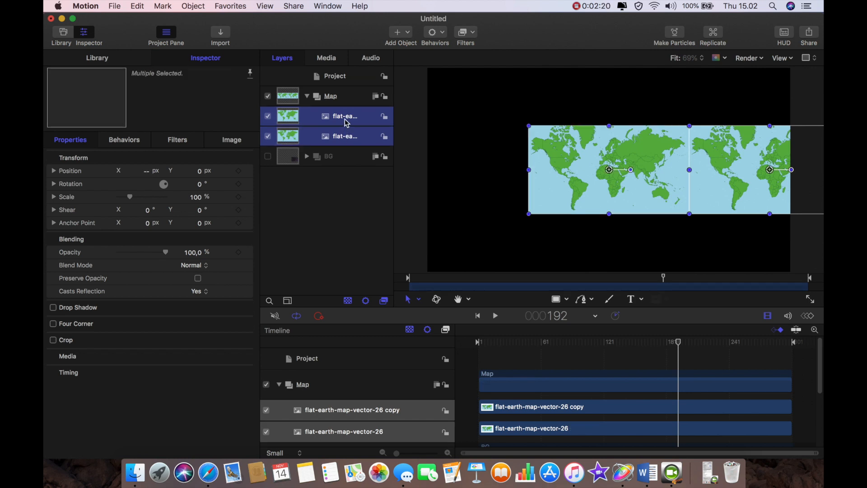
right_click(344, 117)
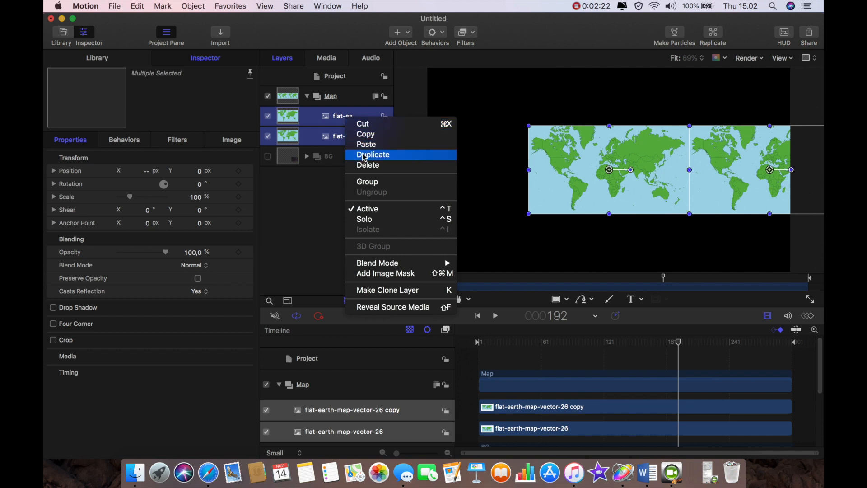
mouse_move(367, 182)
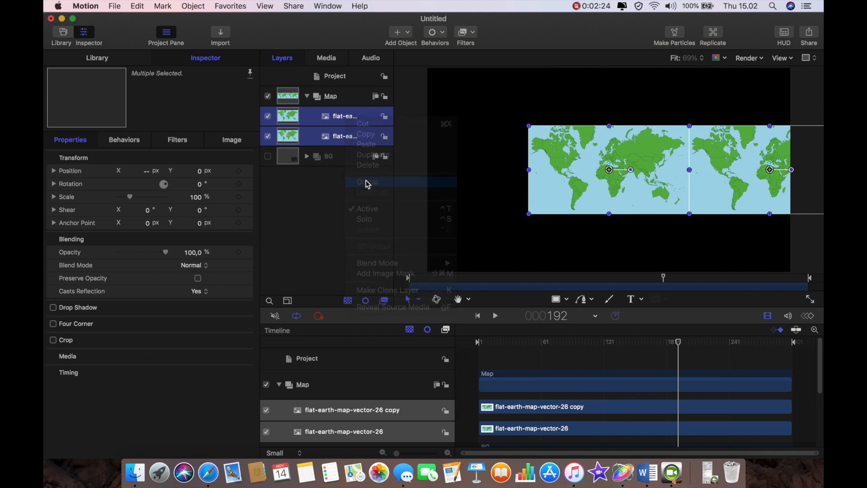
click(366, 182)
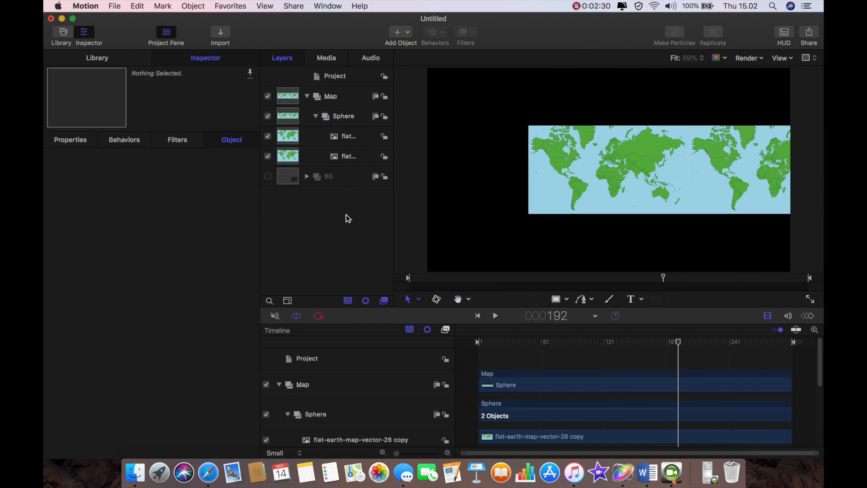
click(343, 116)
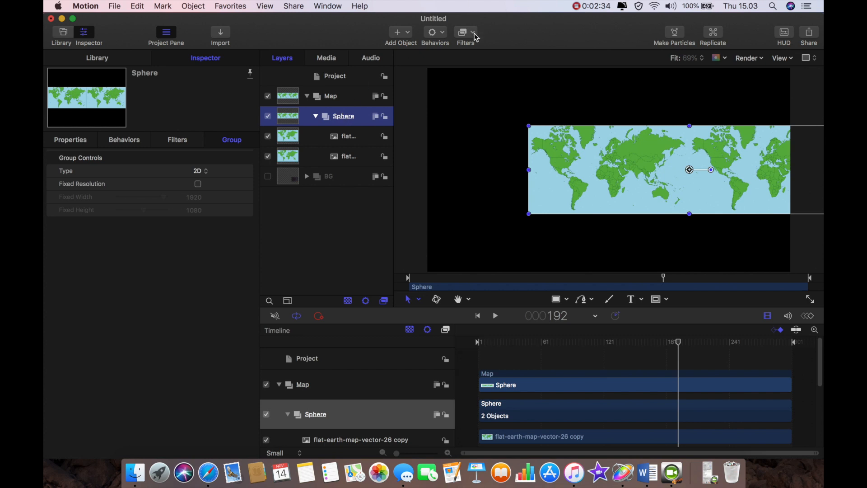
Apply a Distortion > Sphere filter to the Sphere group to wrap the maps into a globe.
click(466, 32)
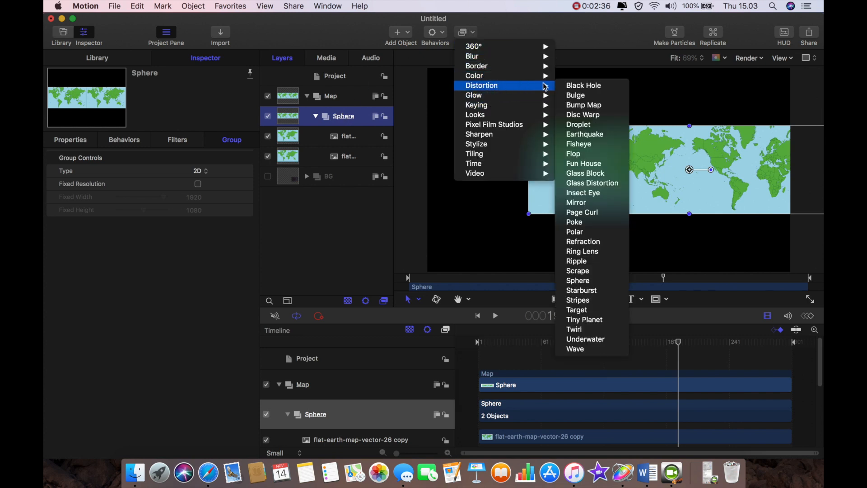
mouse_move(594, 271)
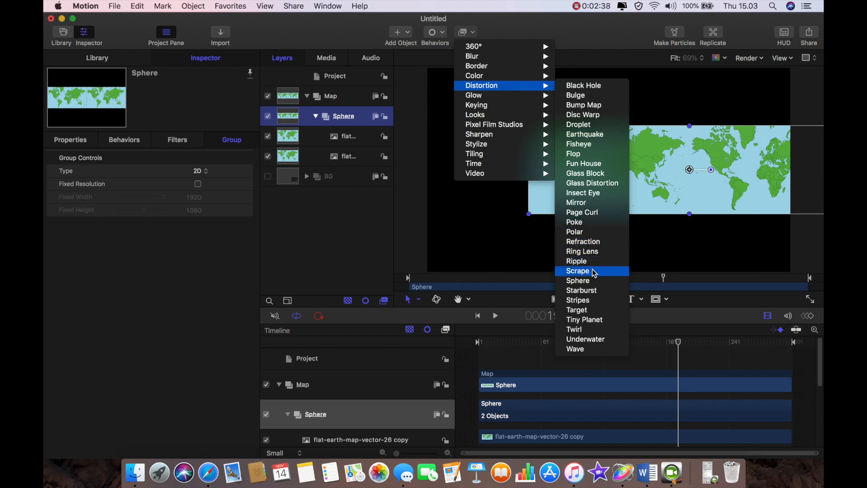
click(579, 280)
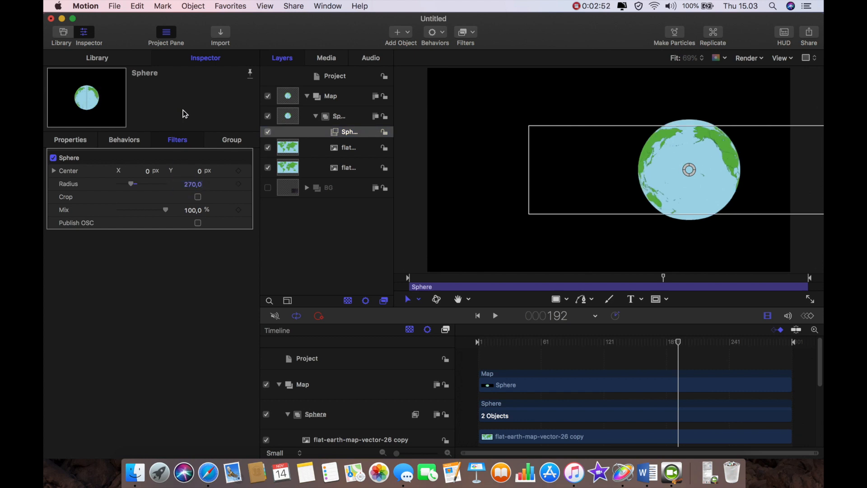
mouse_move(319, 126)
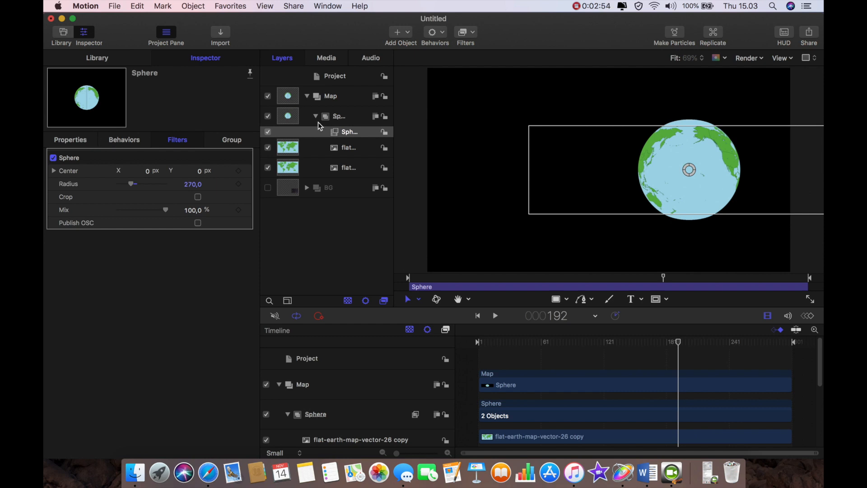
Set the Sphere group's Position X to 0 to centre the globe.
click(339, 115)
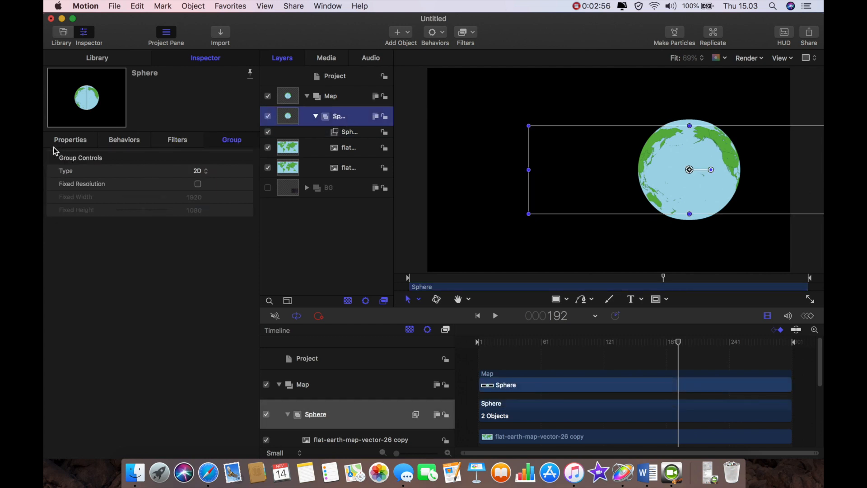
click(70, 139)
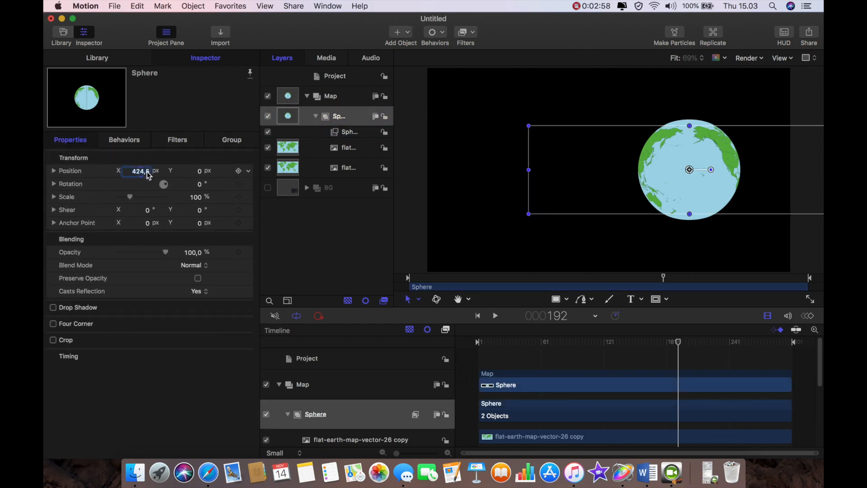
text(0)
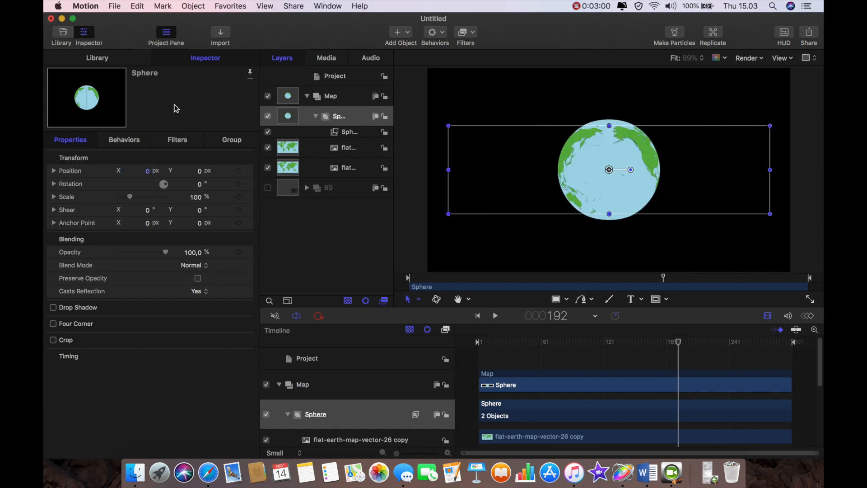
click(339, 117)
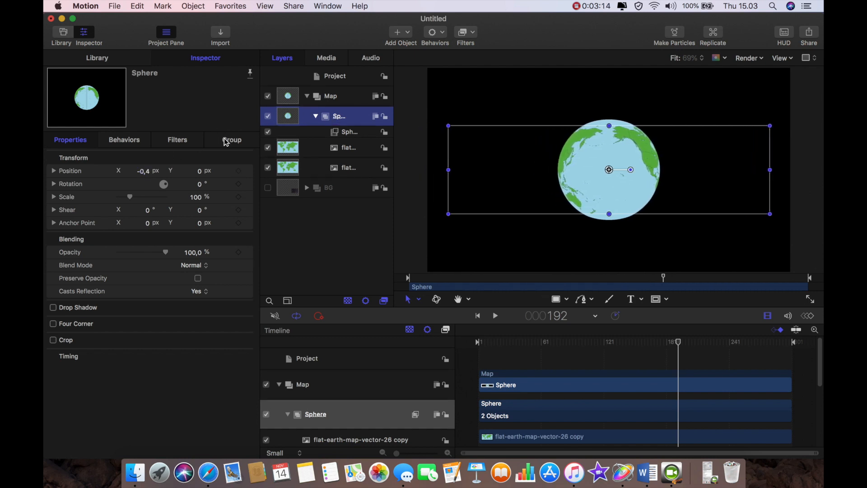
Change the Sphere group's Type to 3D, test sliding Position X, then return it to 0.
click(232, 139)
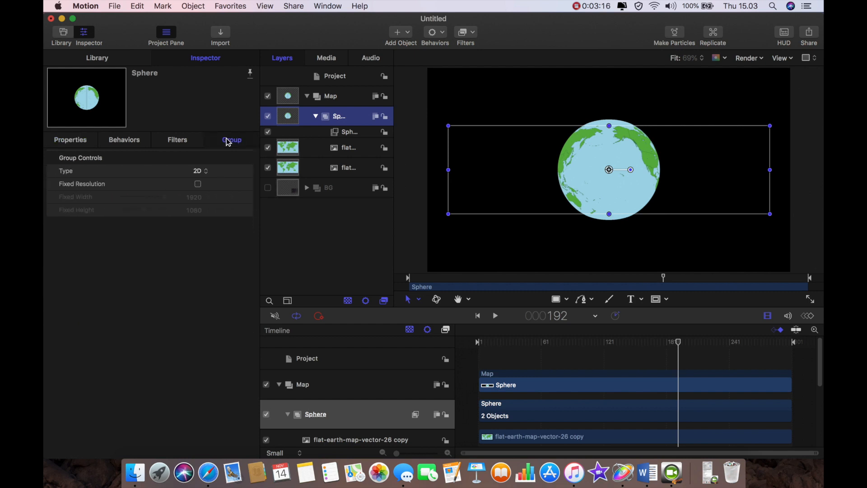
click(198, 171)
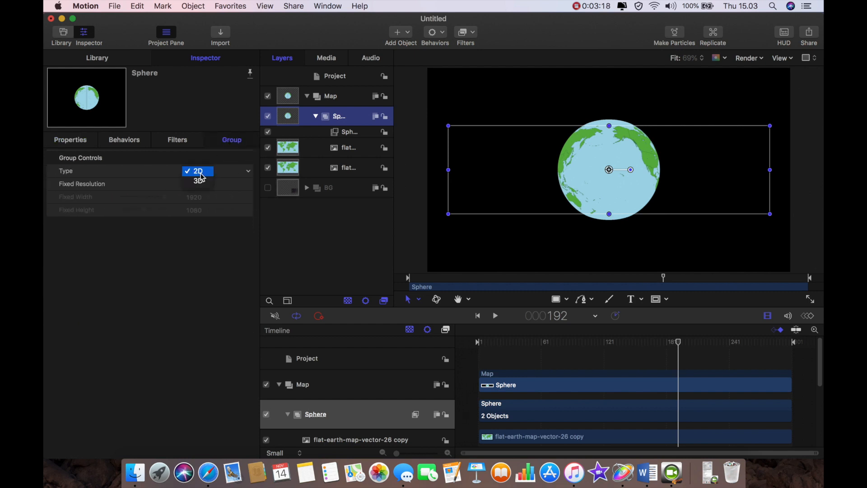
click(198, 181)
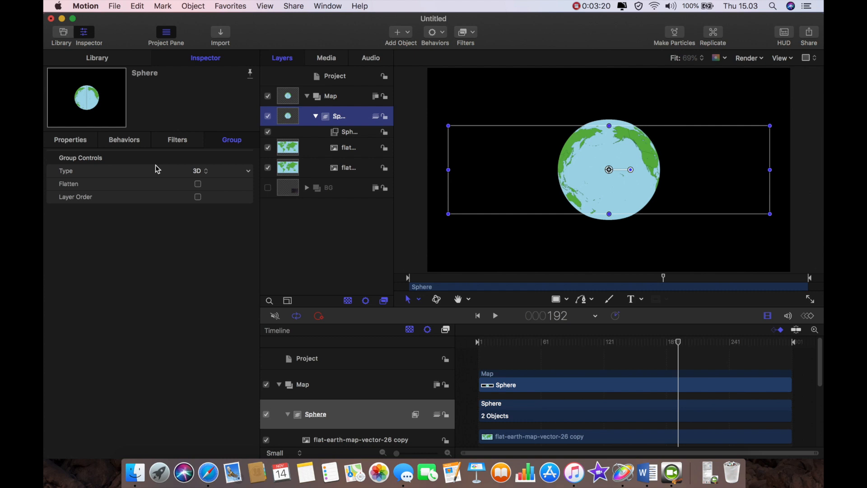
click(70, 140)
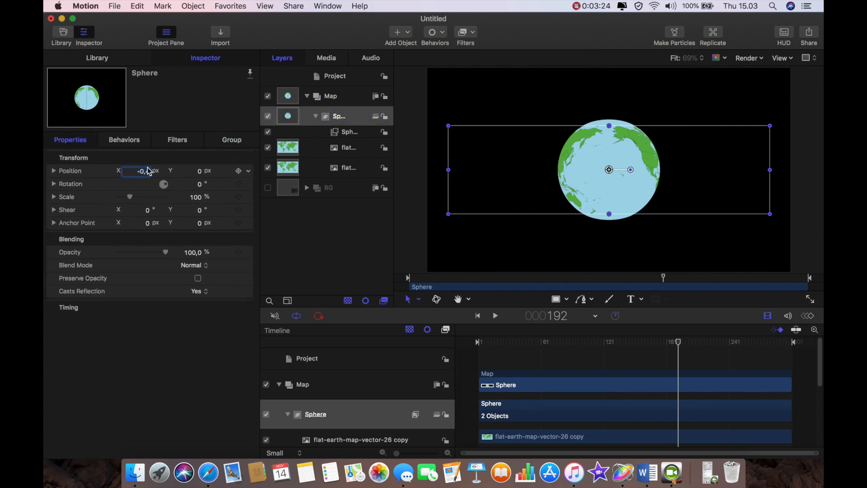
drag(631, 169, 618, 169)
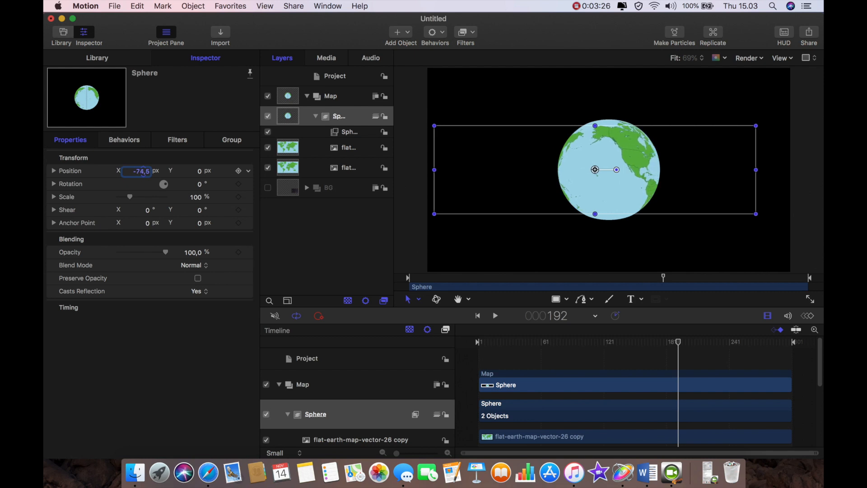
drag(595, 169, 538, 169)
text(0)
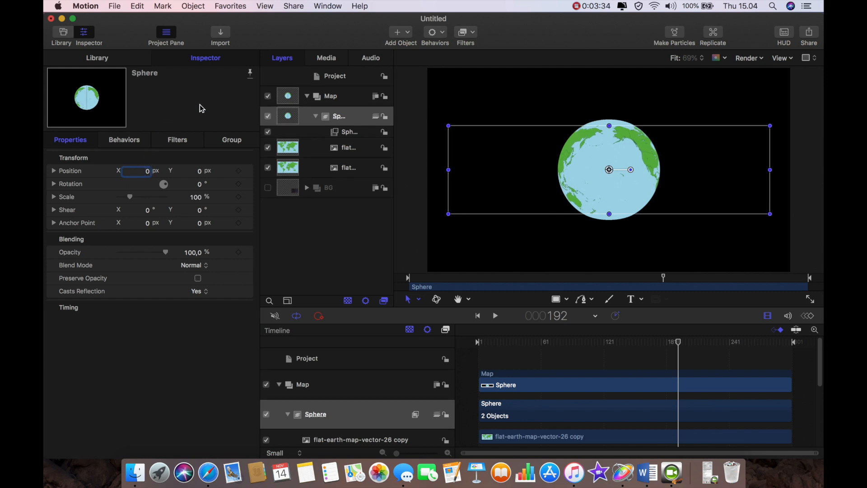
click(339, 116)
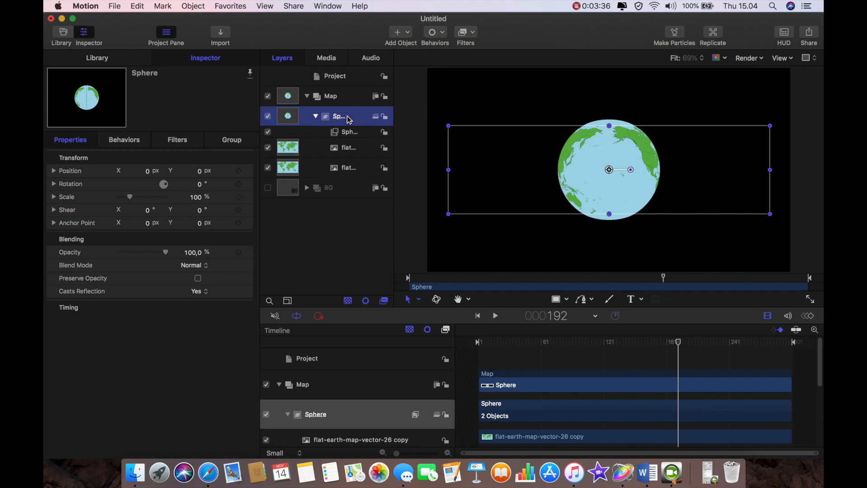
mouse_move(549, 147)
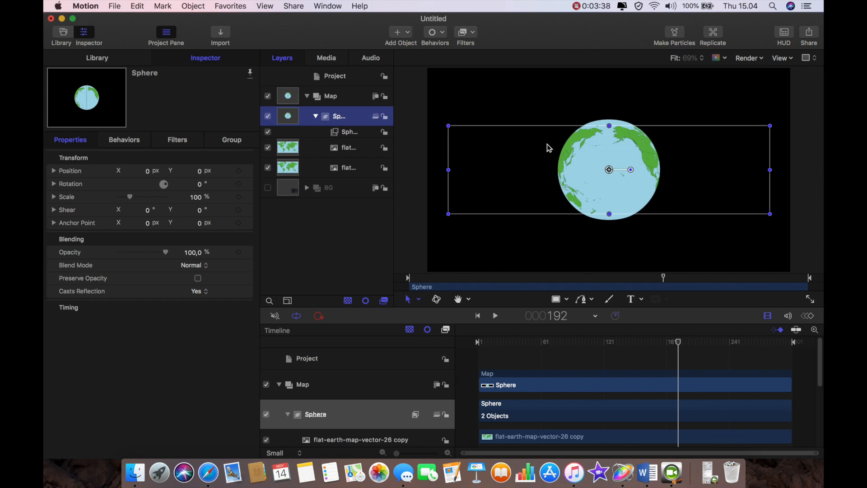
mouse_move(414, 33)
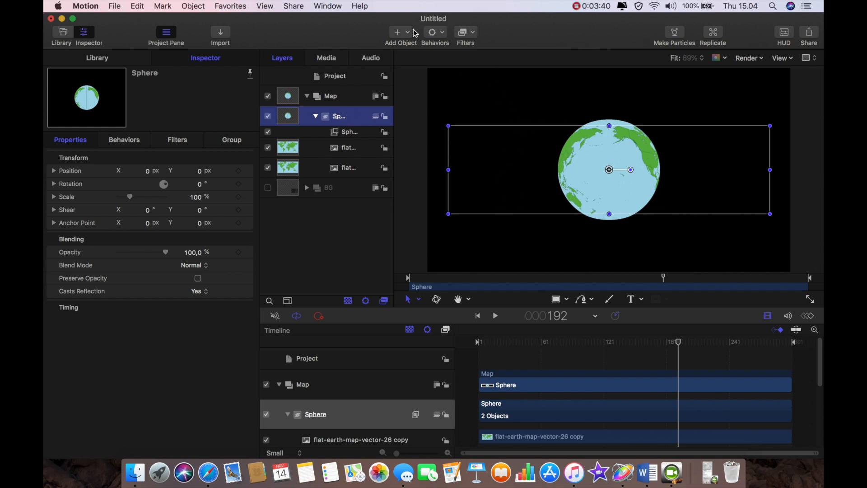
mouse_move(473, 36)
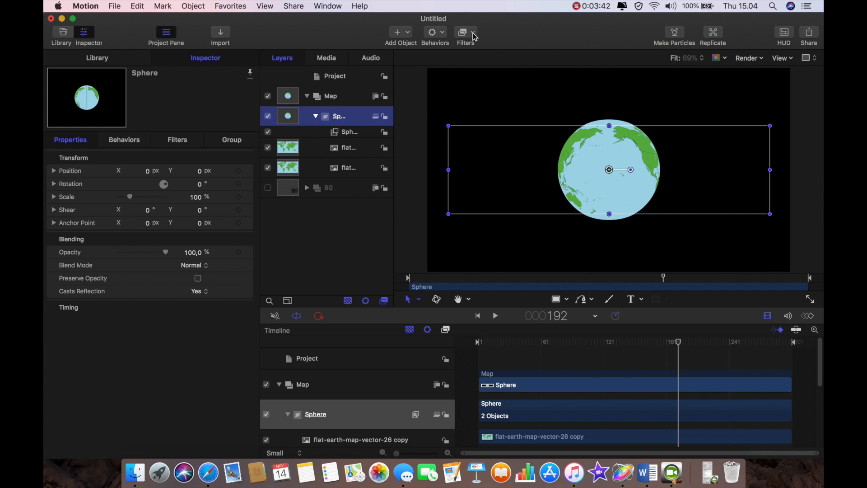
Add a Gradient Colorize filter and set its colour stops to blue and bright green.
click(465, 31)
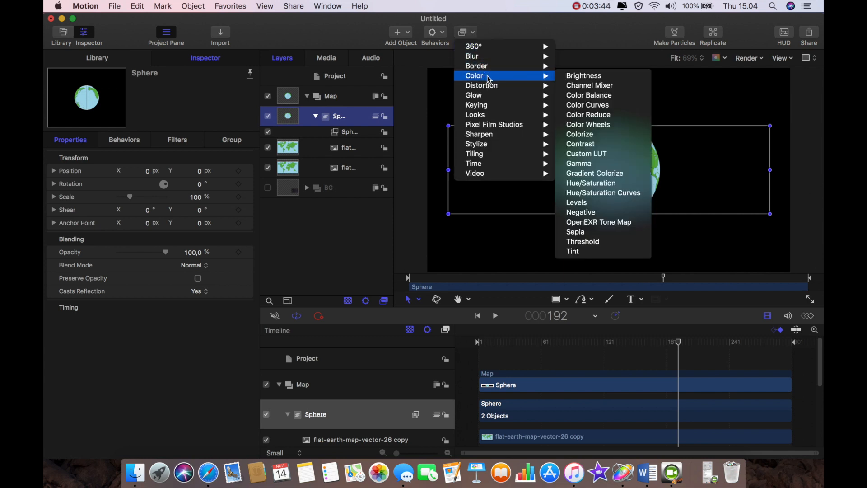
mouse_move(585, 164)
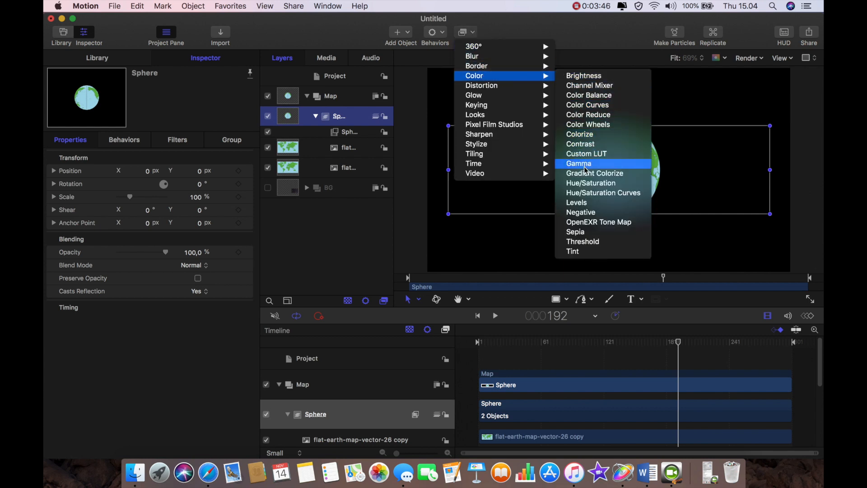
click(595, 173)
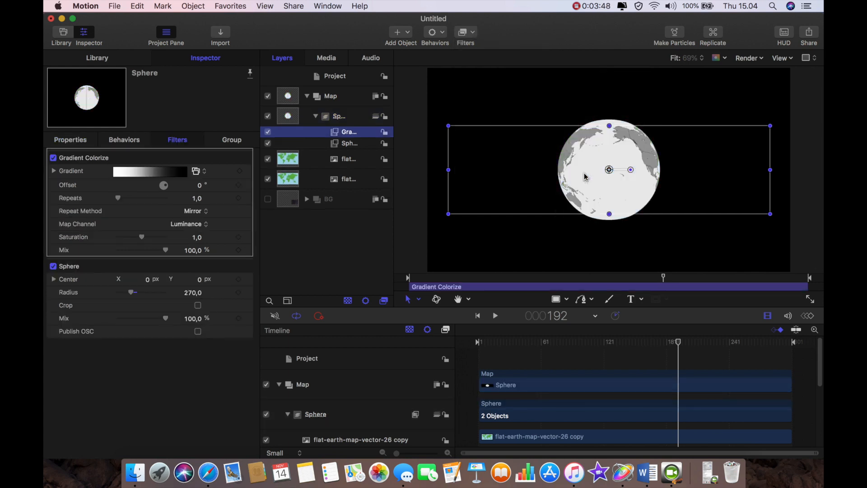
click(53, 171)
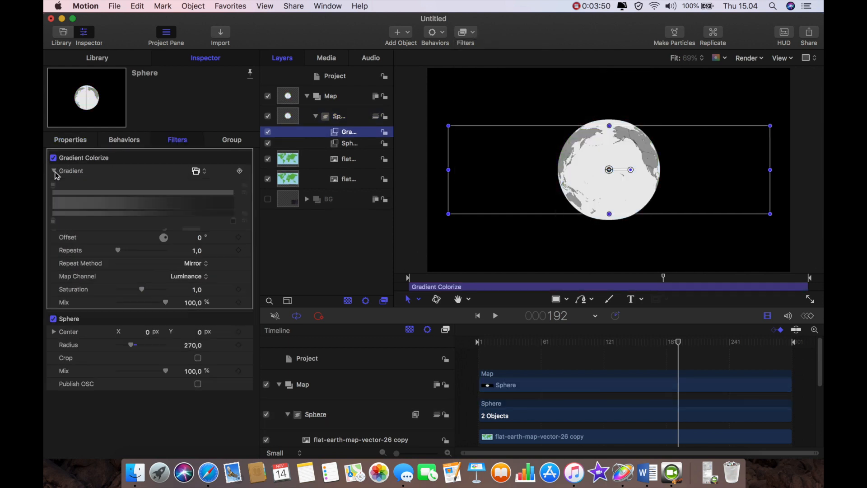
click(53, 170)
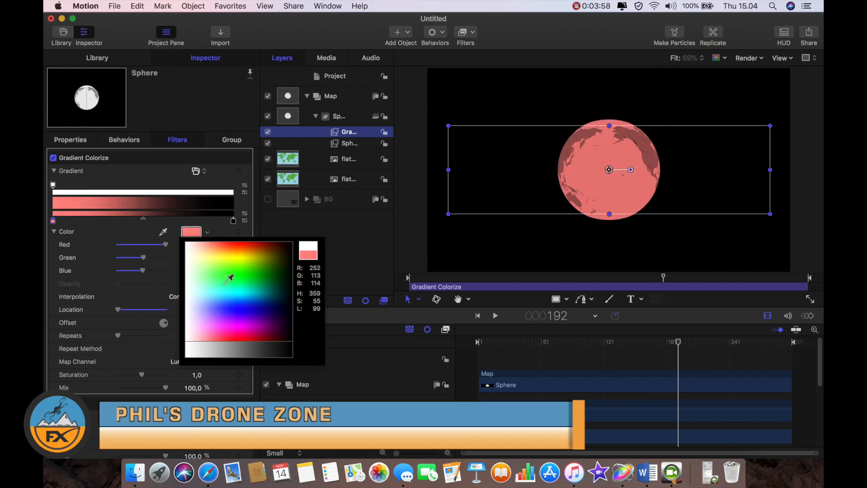
click(233, 302)
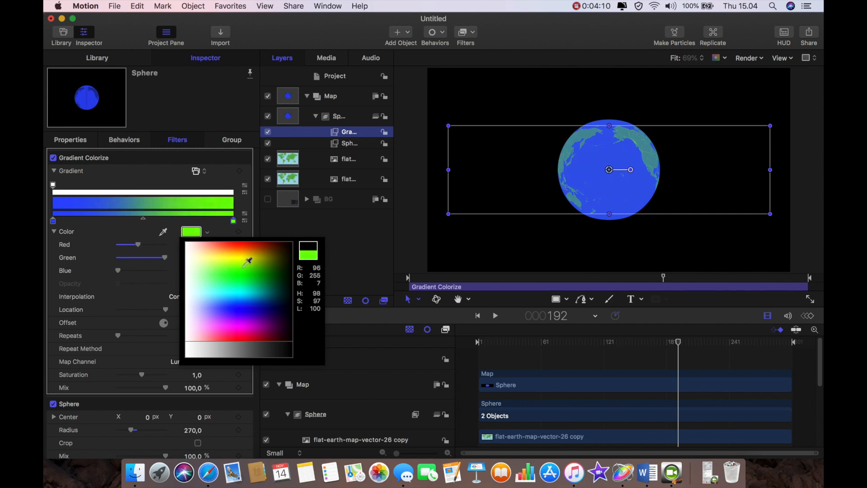
click(227, 229)
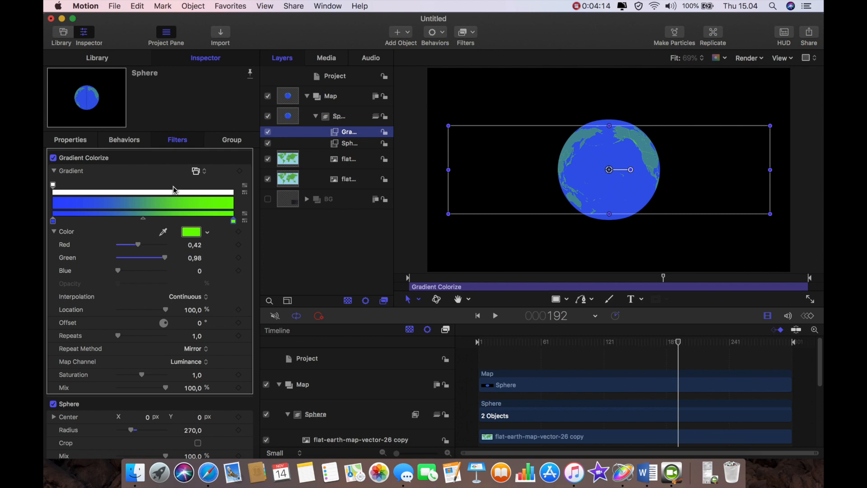
mouse_move(232, 223)
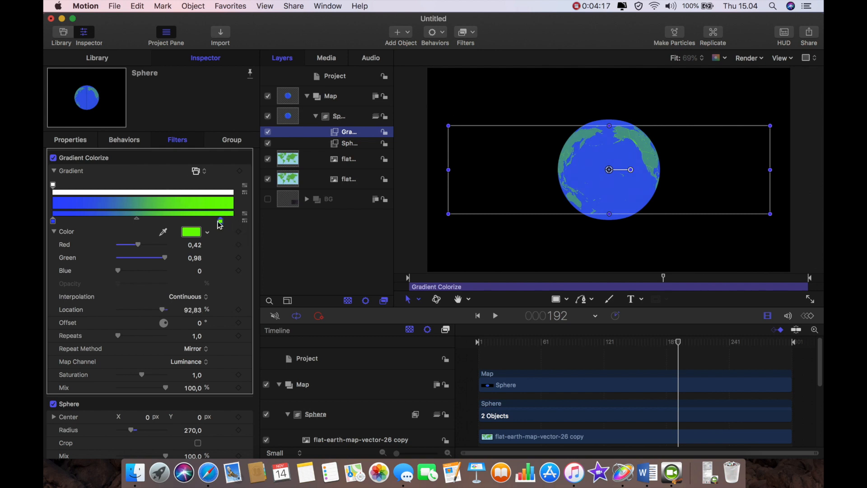
Drag the green stop and the midpoint marker to widen the land colour.
drag(218, 222, 191, 222)
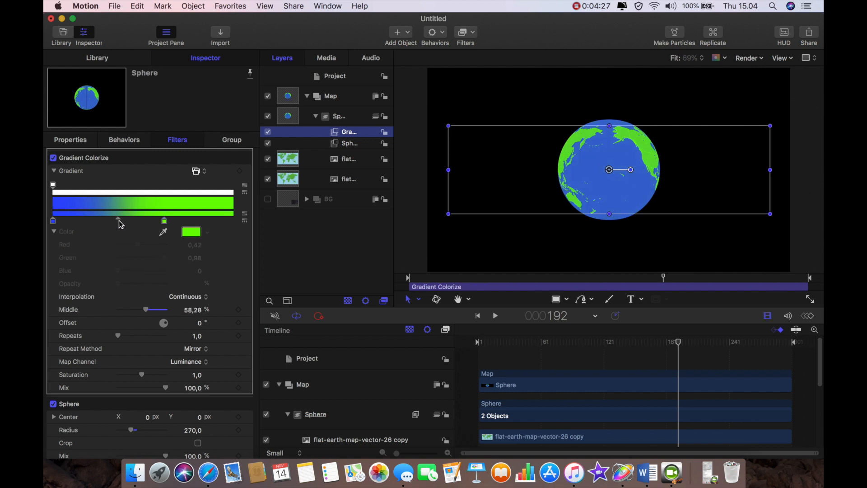
drag(117, 220, 126, 220)
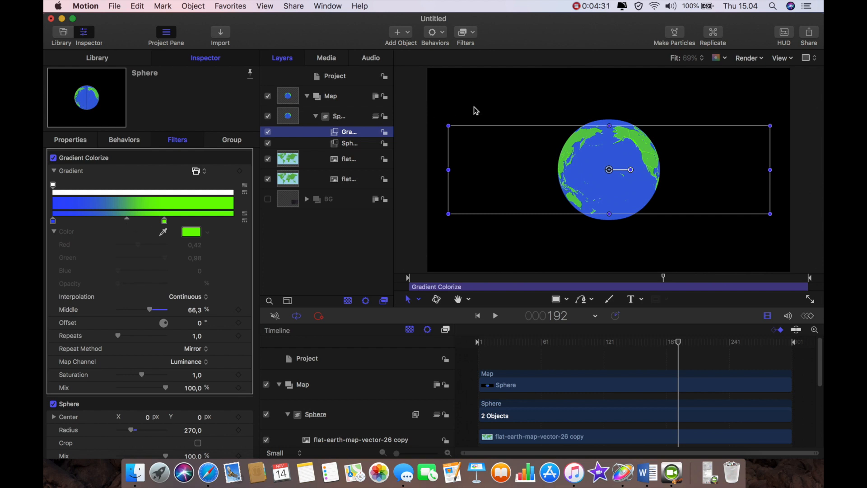
click(465, 31)
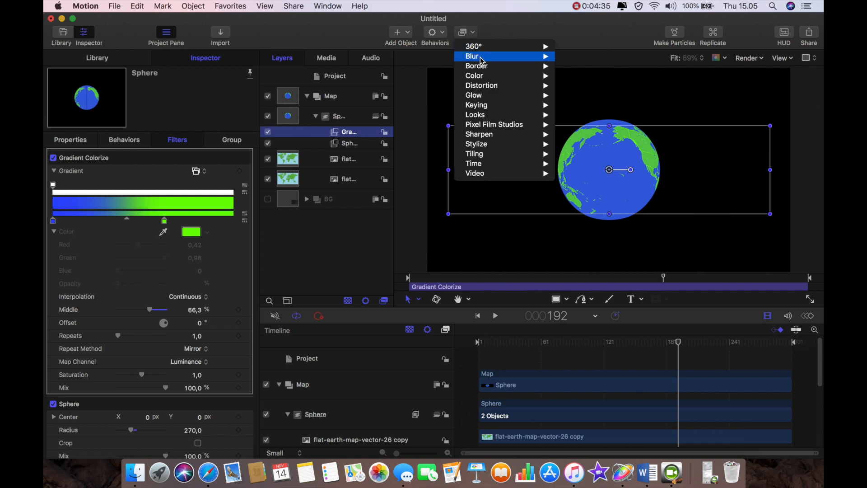
mouse_move(474, 95)
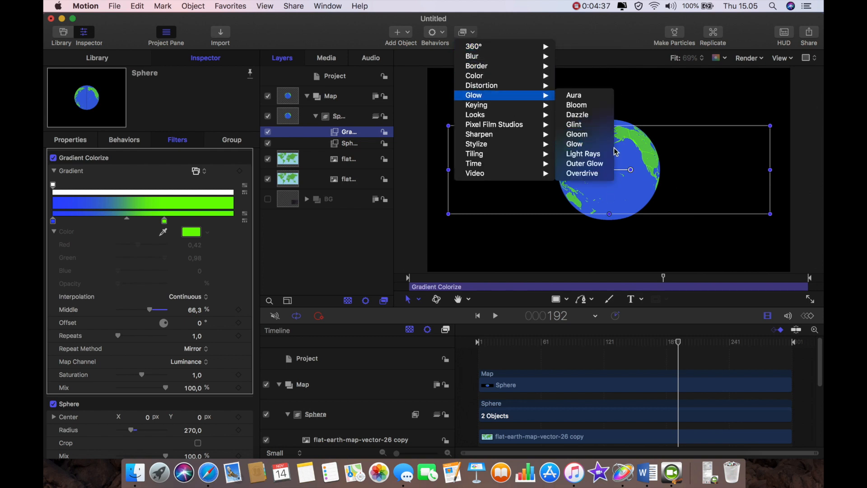
mouse_move(488, 146)
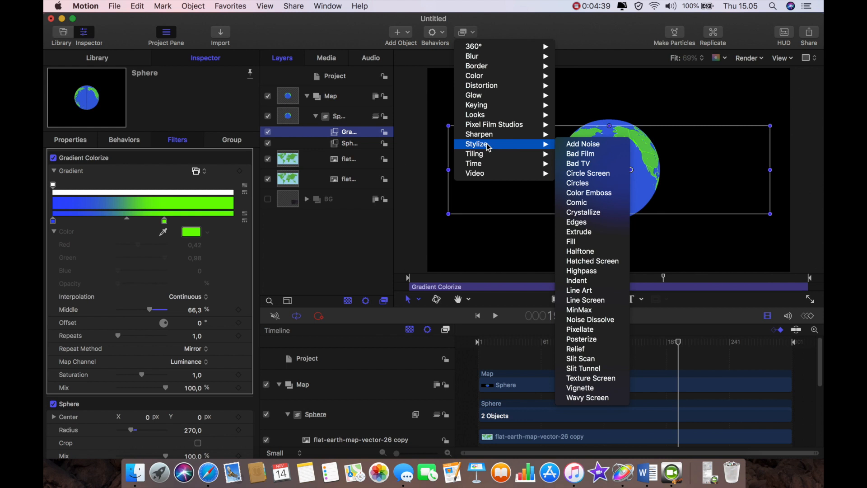
mouse_move(582, 144)
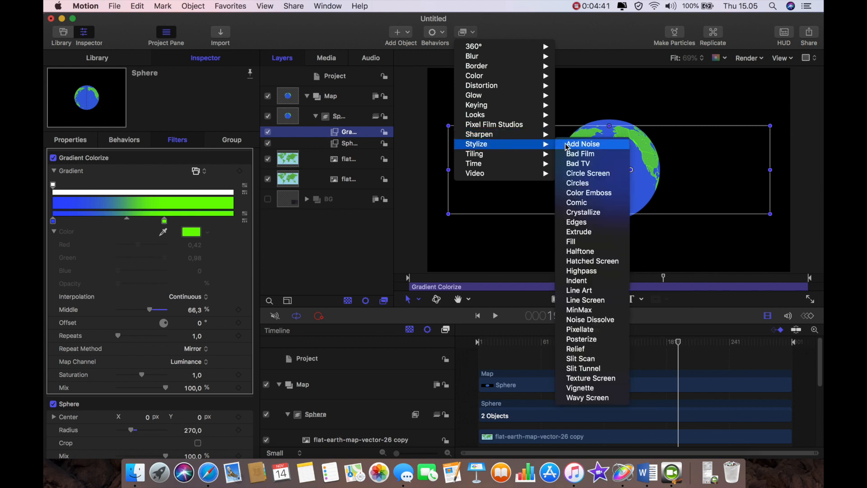
mouse_move(598, 320)
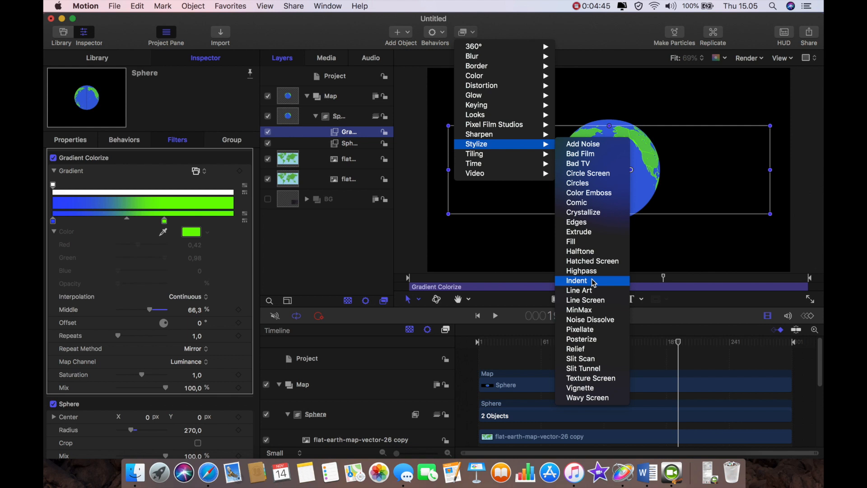
Add a Stylize > Indent filter to the globe and view the canvas at 200%.
click(577, 281)
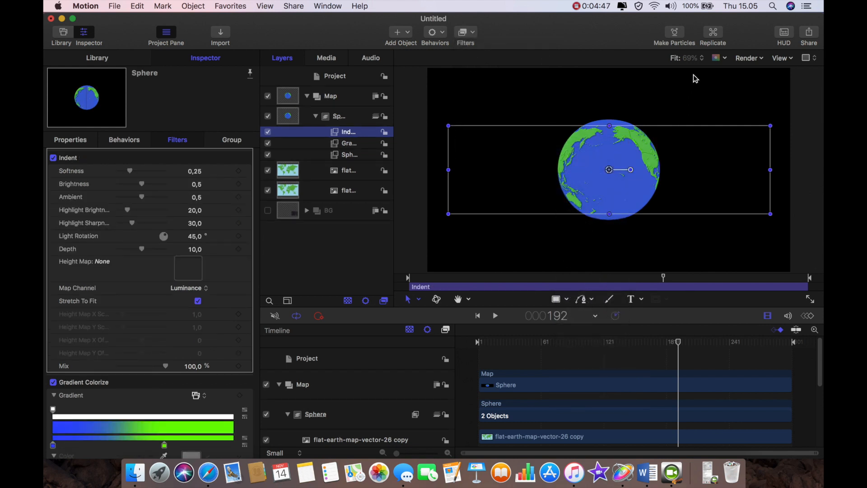
click(687, 57)
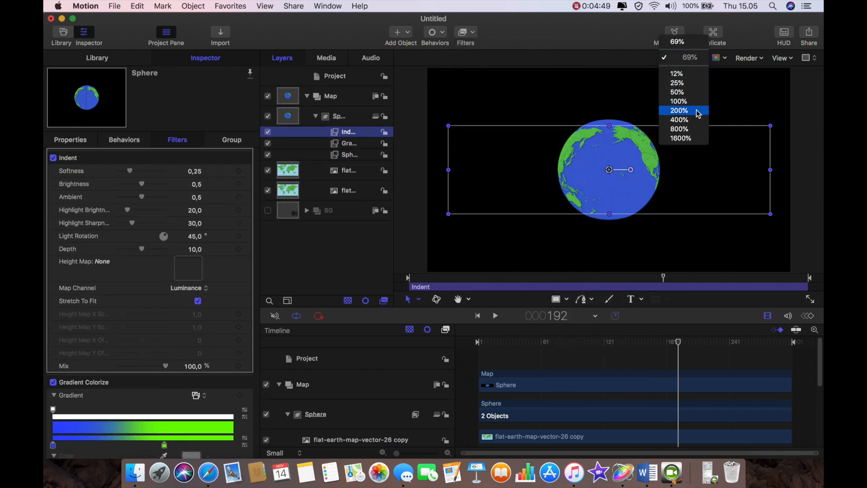
click(679, 110)
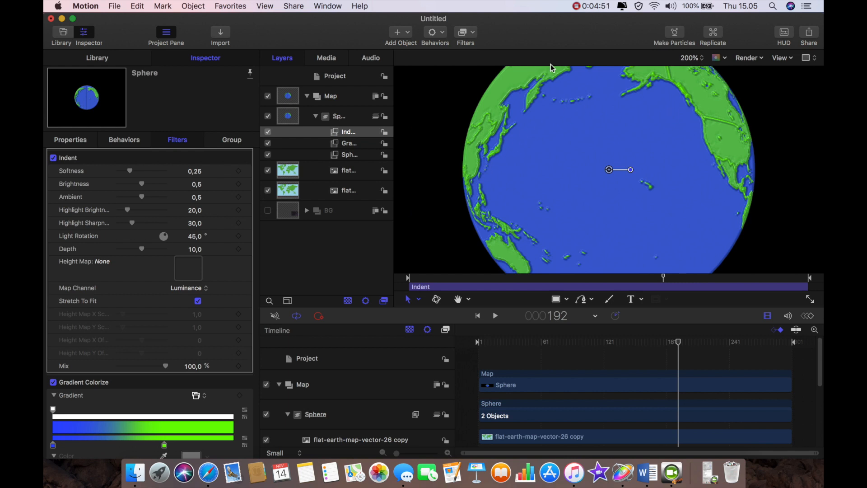
mouse_move(529, 145)
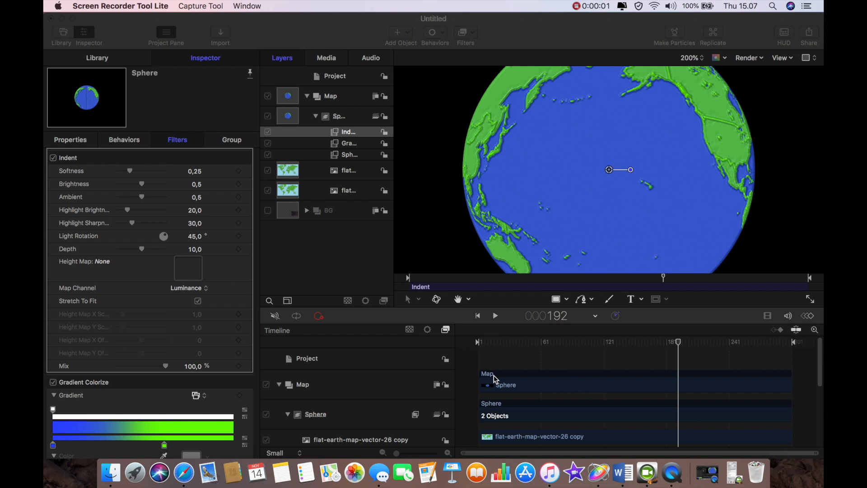
mouse_move(191, 145)
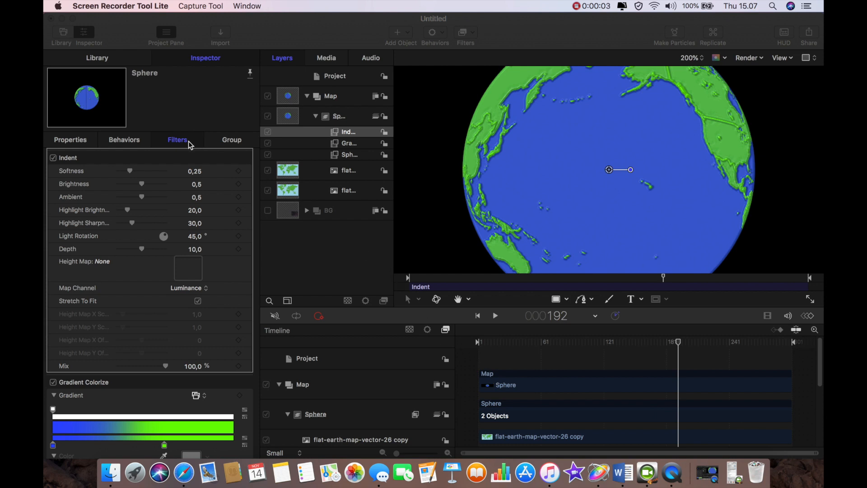
mouse_move(474, 160)
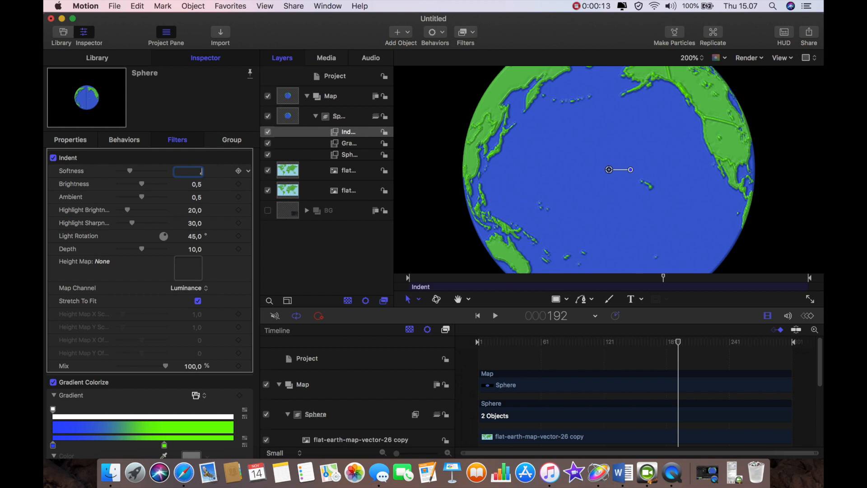
Set Indent softness .32, brightness .22, ambient .22, highlight brightness 60, sharpness 40.
text(.32)
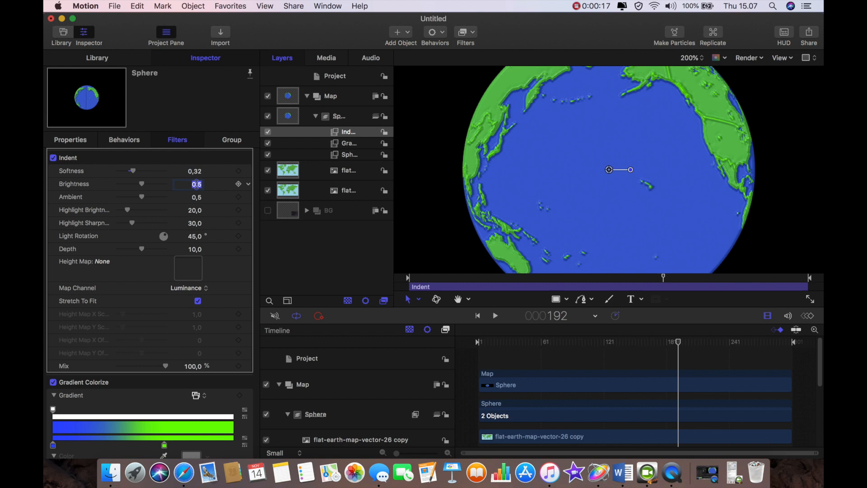
text(.22)
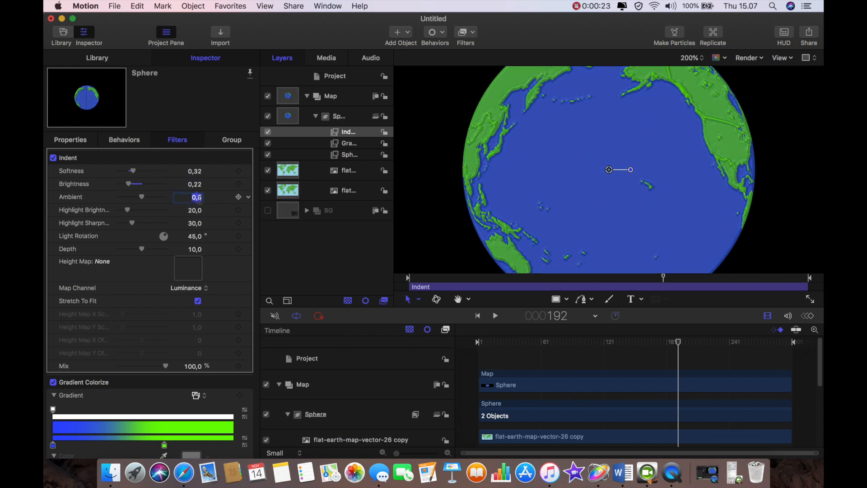
text(.22)
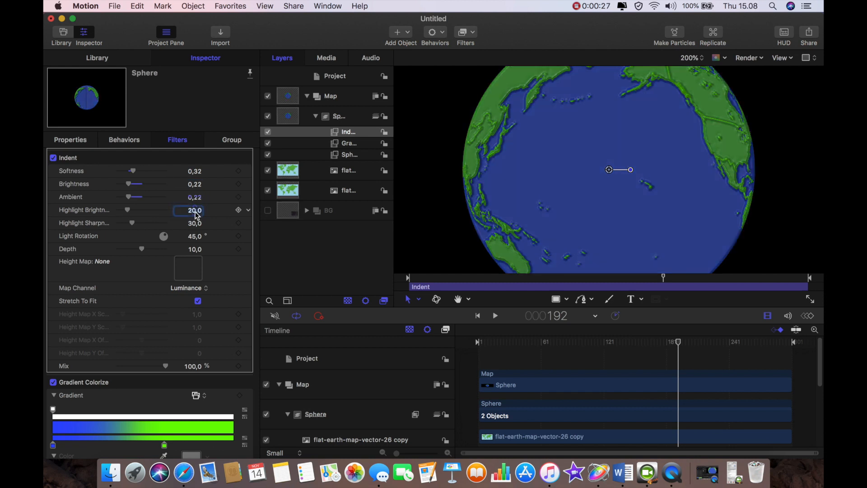
text(60)
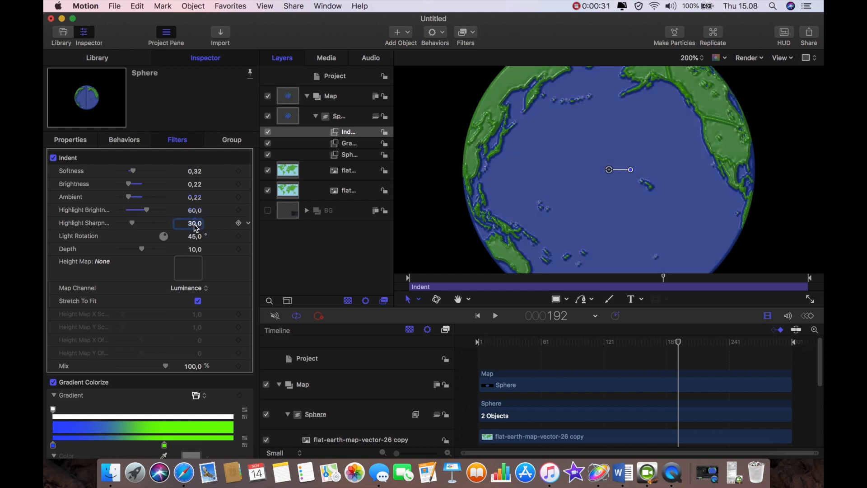
text(40)
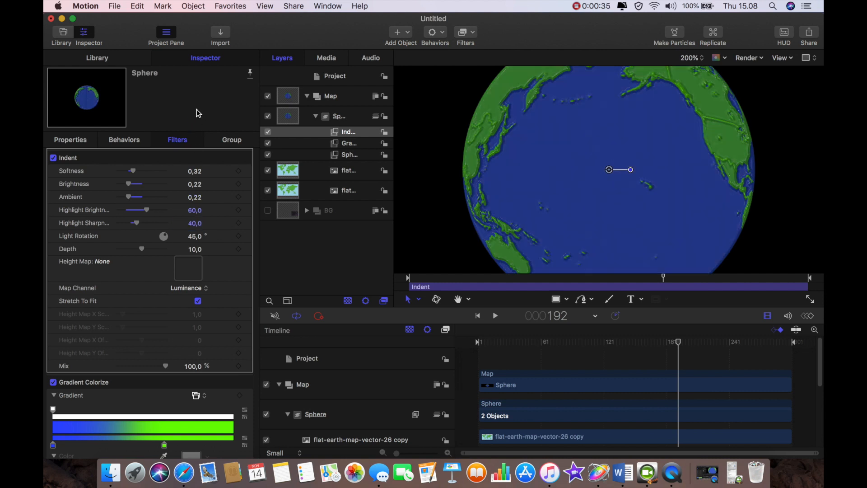
mouse_move(506, 203)
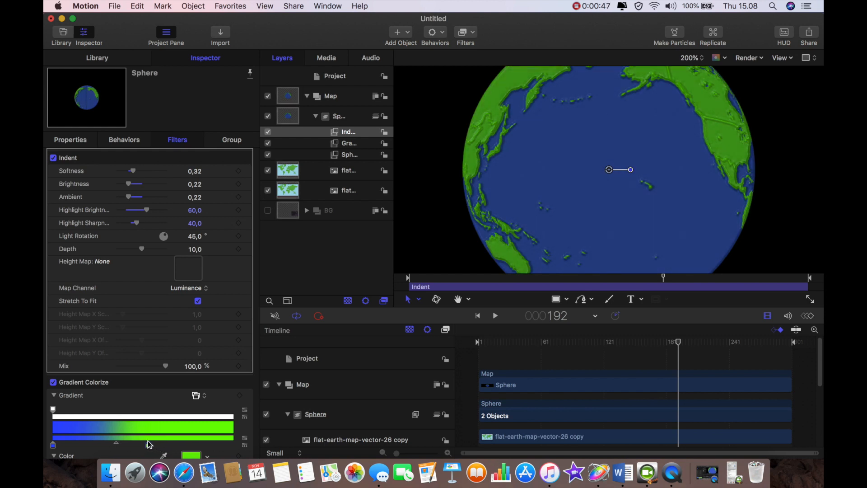
Drag the Gradient Colorize midpoint to brighten the land's green, then revisit canvas zoom.
drag(138, 443, 52, 443)
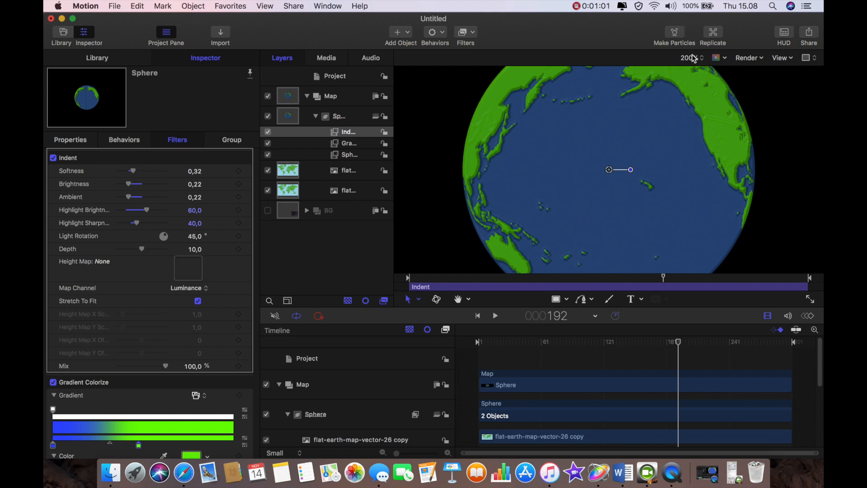
click(690, 58)
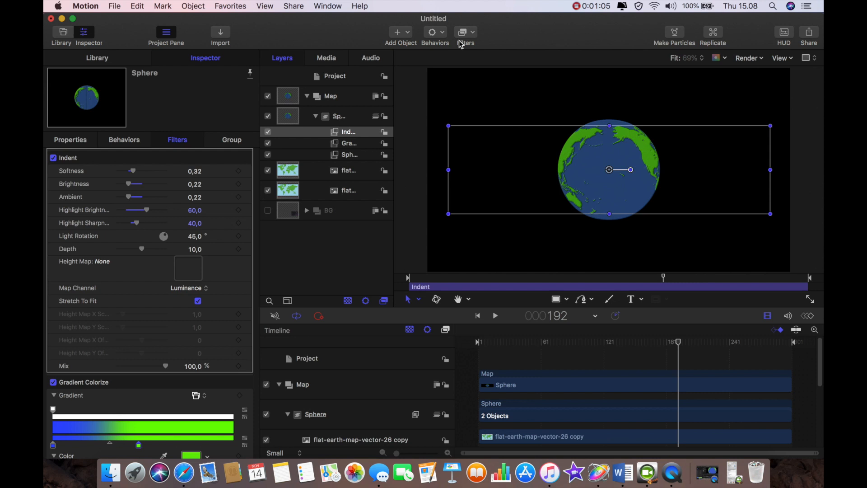
Add Soft Focus and Brightness filters to the sphere, with Brightness at 0.9.
click(466, 31)
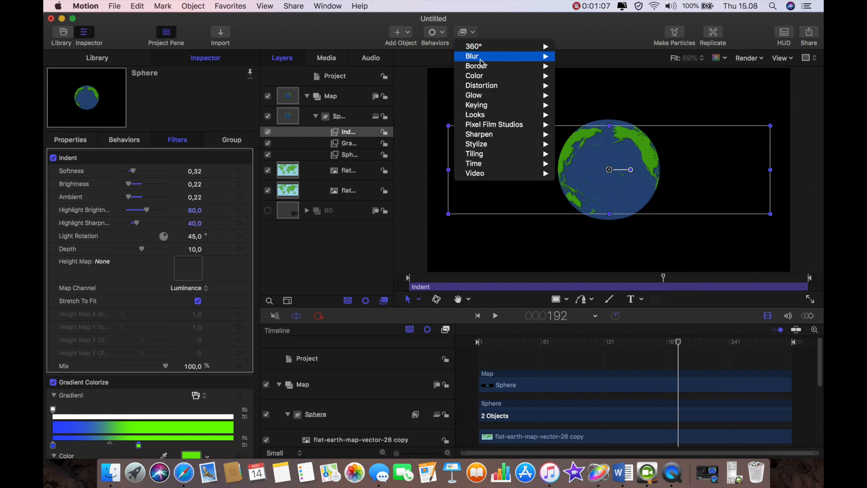
mouse_move(474, 76)
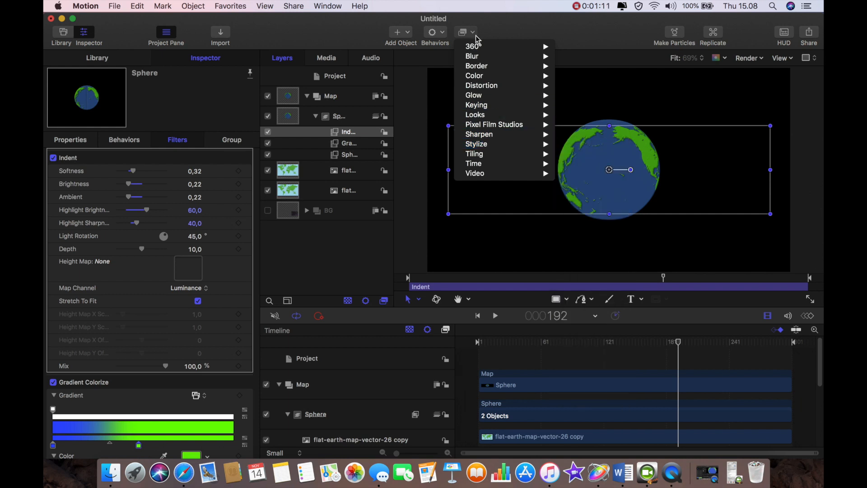
mouse_move(472, 56)
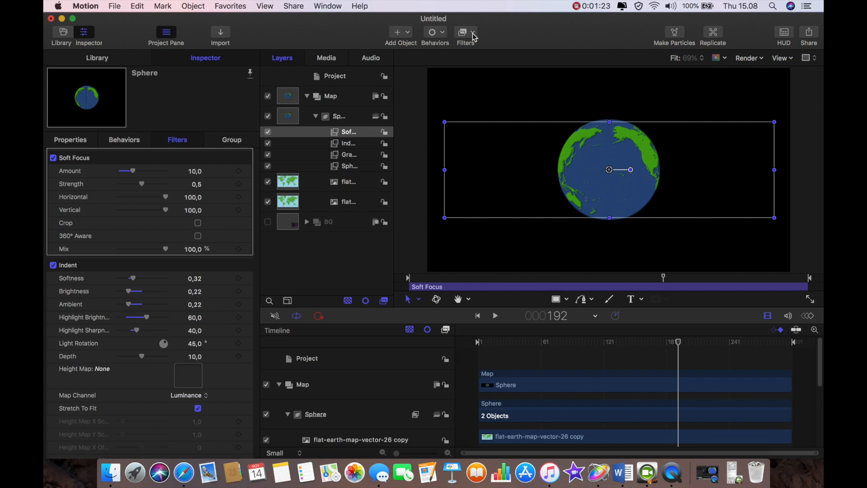
click(466, 32)
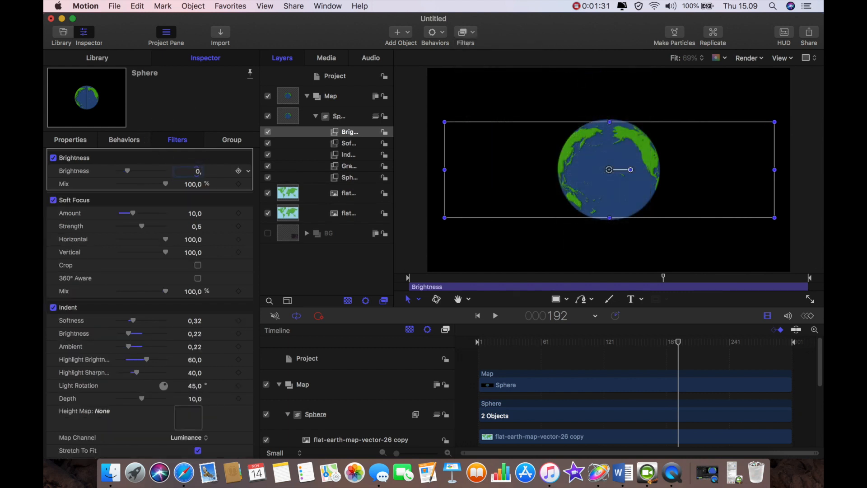
text(0.9)
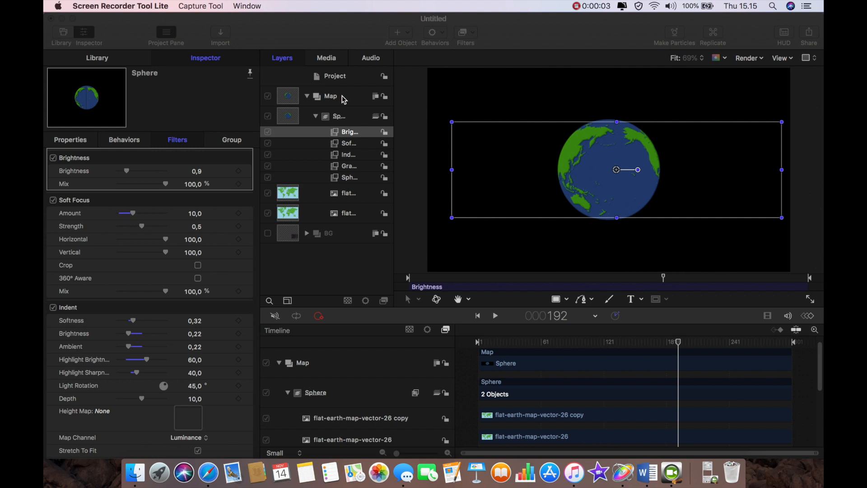
mouse_move(344, 119)
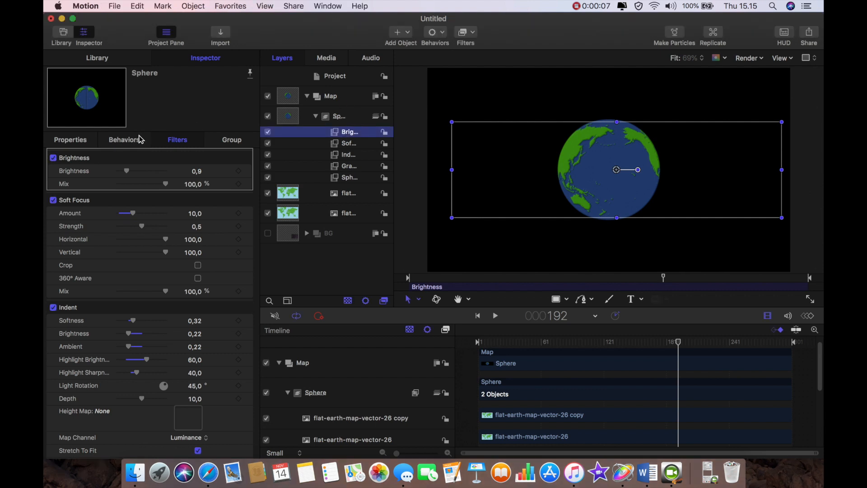
Set the Sphere group's Position X to 0 and select the Map group as destination.
click(338, 116)
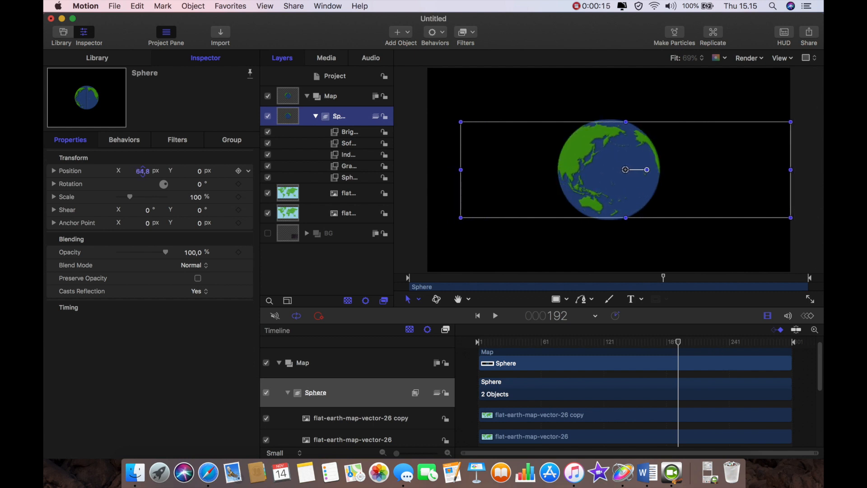
text(0)
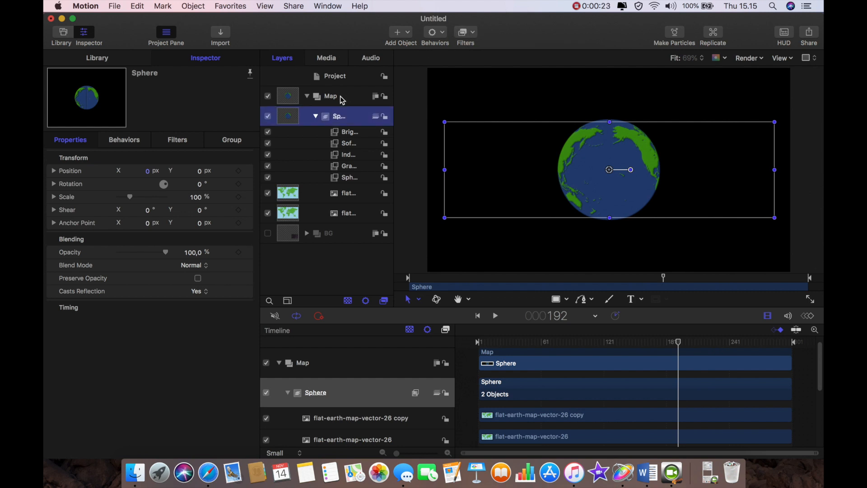
click(331, 95)
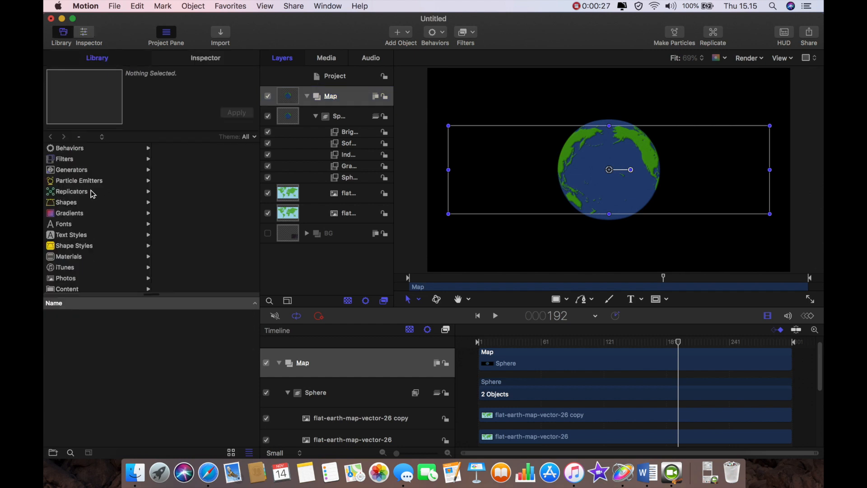
Apply the Clouds generator from the Library into the Map group.
click(72, 170)
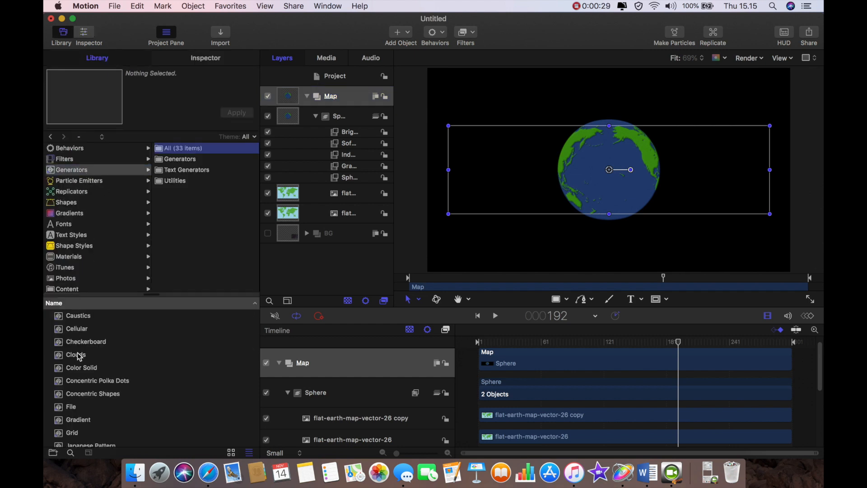
click(76, 354)
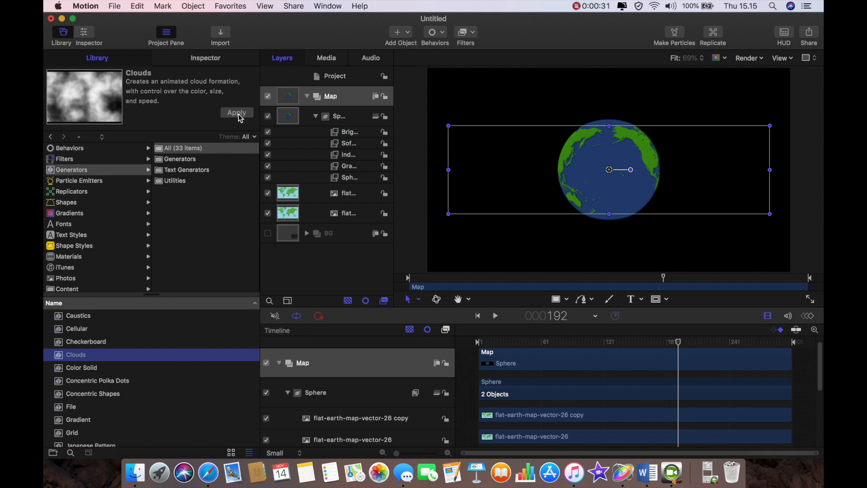
click(237, 112)
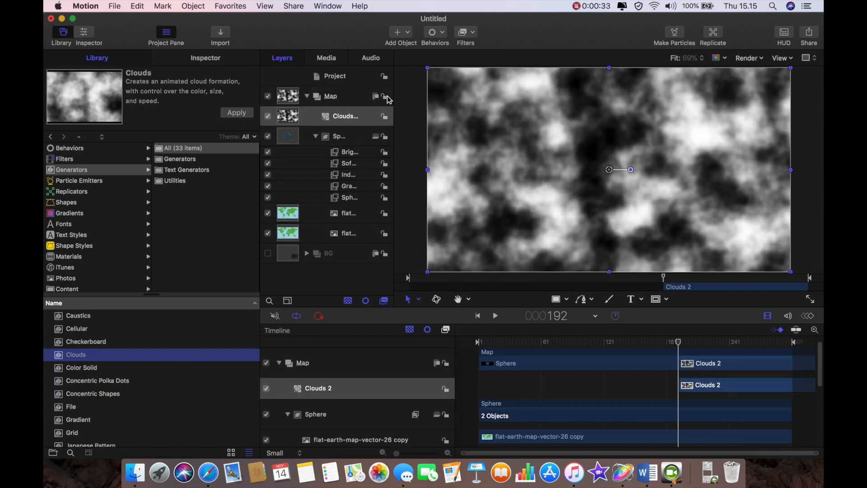
Wrap the clouds with a Distortion > Sphere filter and show its Inspector settings.
click(465, 32)
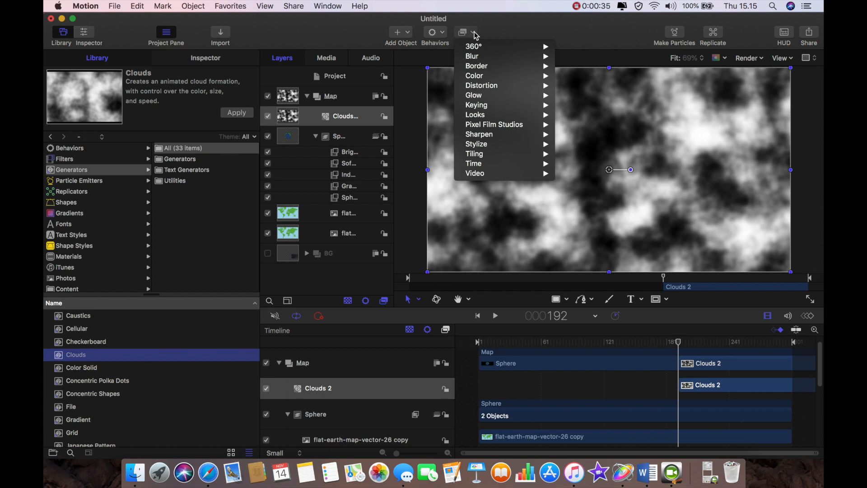
mouse_move(491, 125)
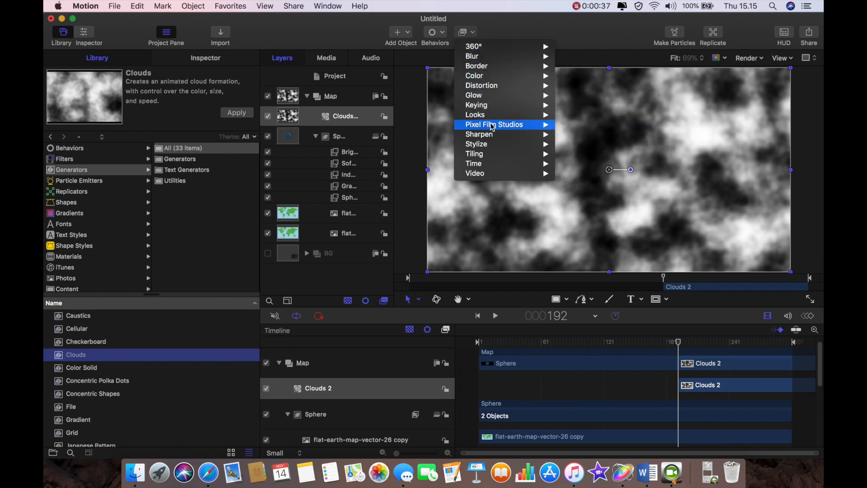
mouse_move(482, 85)
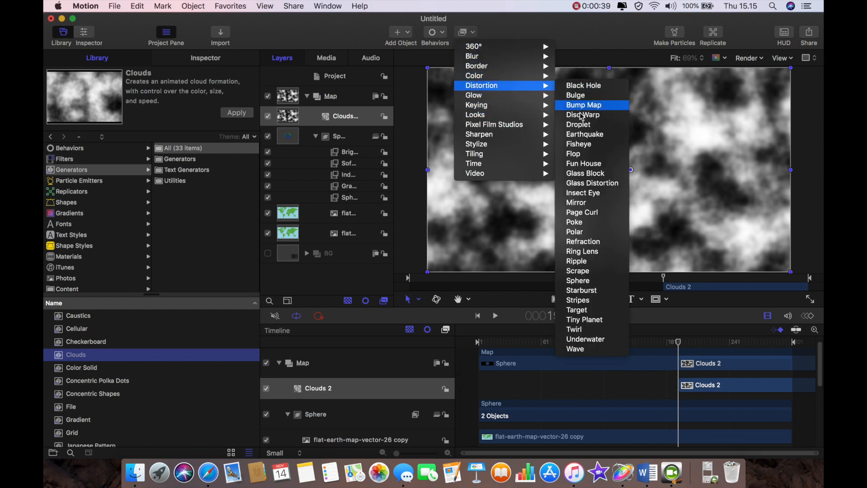
mouse_move(578, 280)
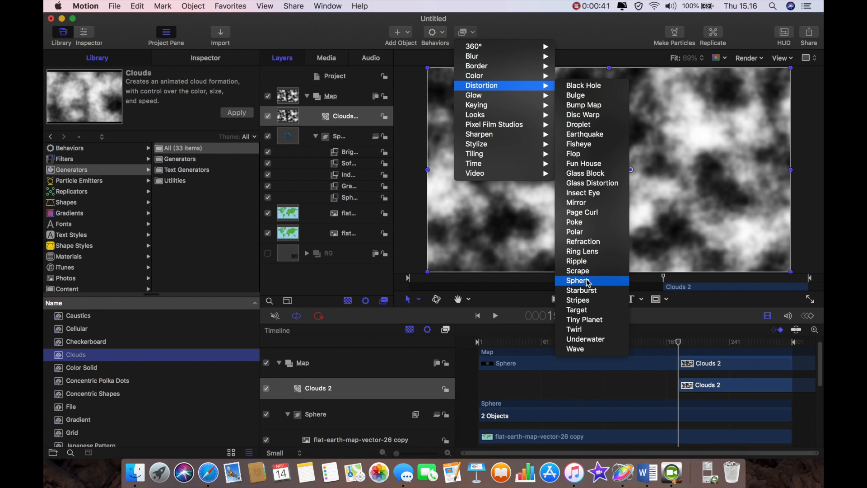
click(579, 280)
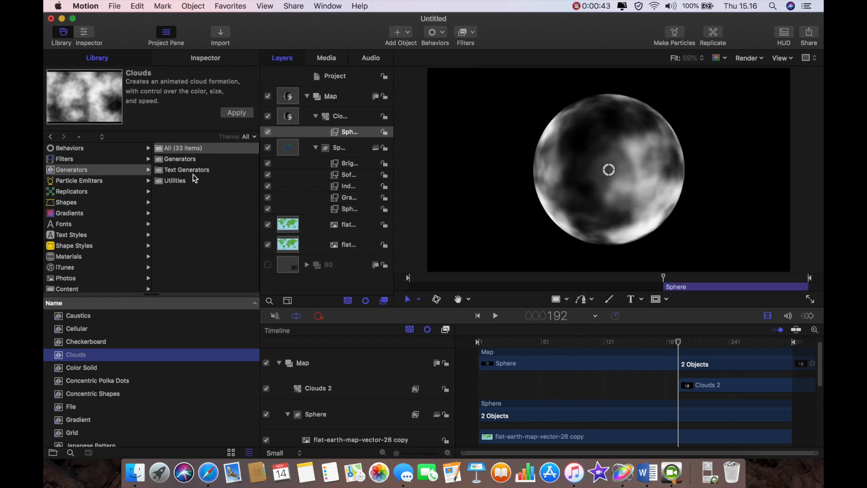
mouse_move(190, 64)
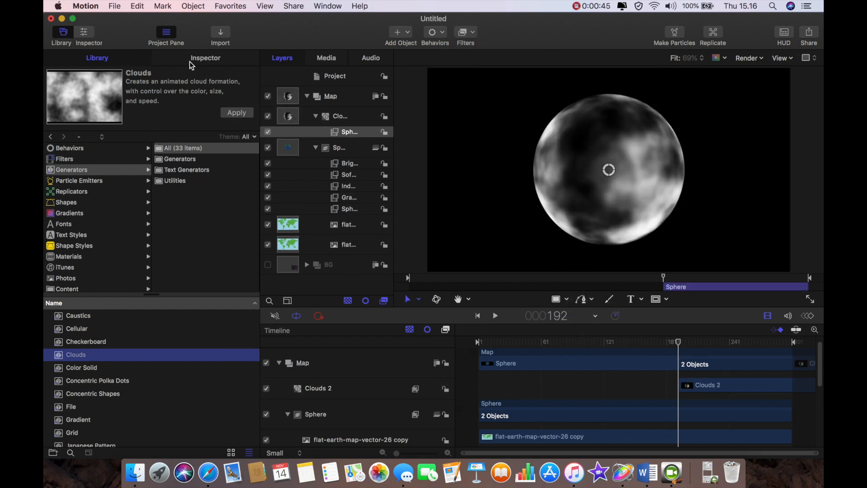
click(205, 58)
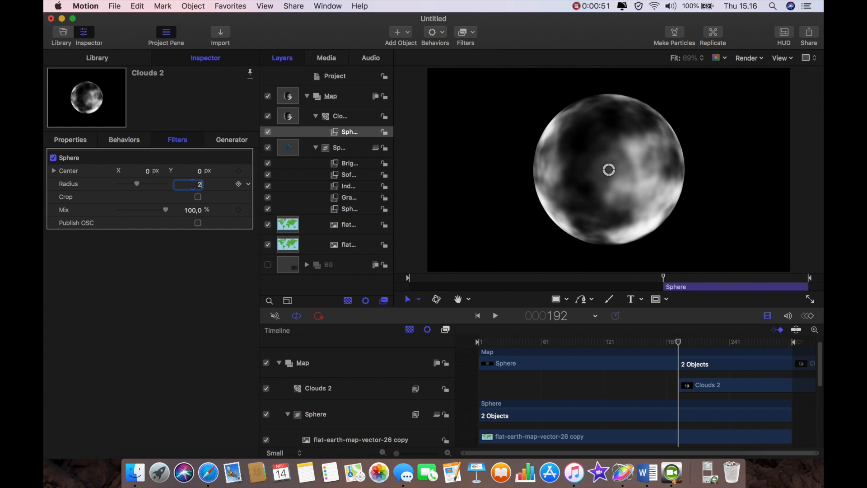
Set the cloud Sphere radius to 268, opacity 50% and blend mode Lighten.
text(268,0)
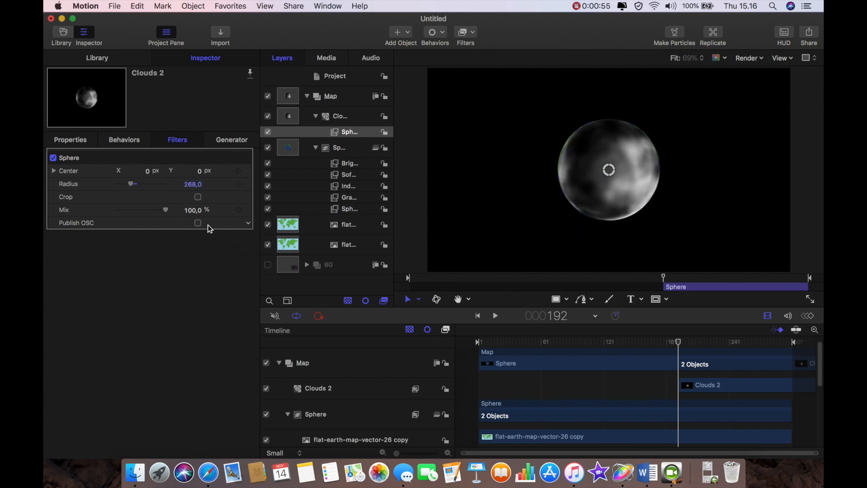
click(70, 139)
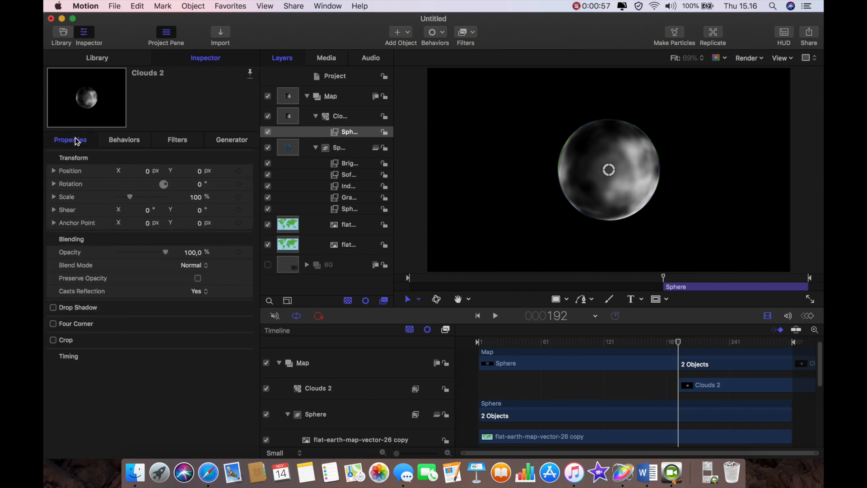
mouse_move(146, 267)
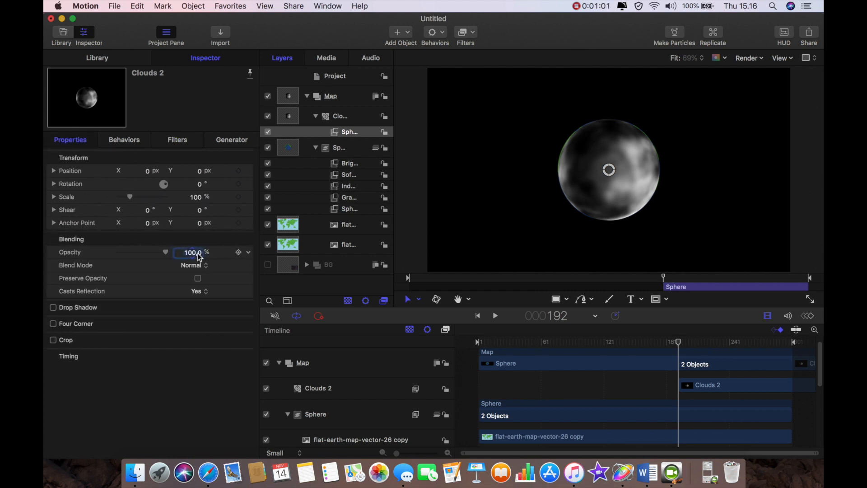
text(50)
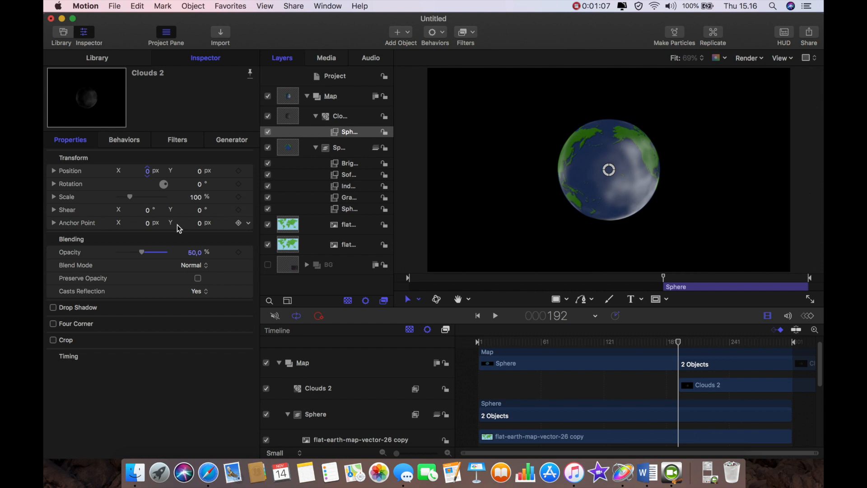
click(193, 265)
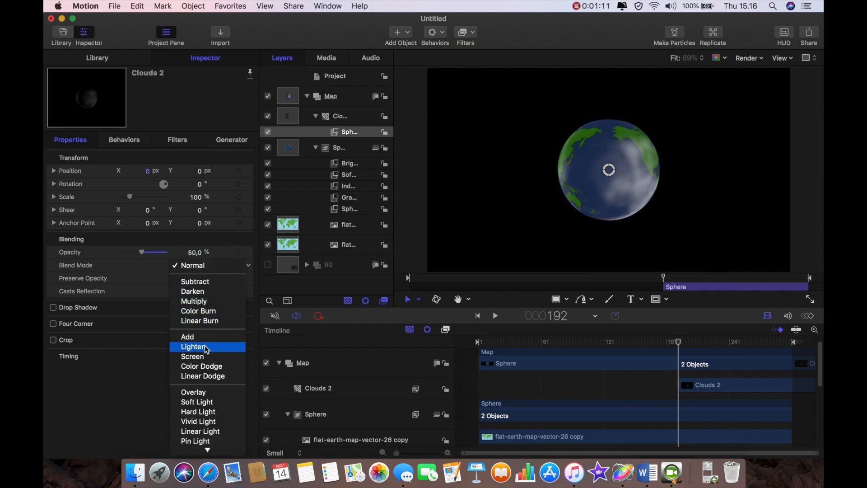
click(194, 346)
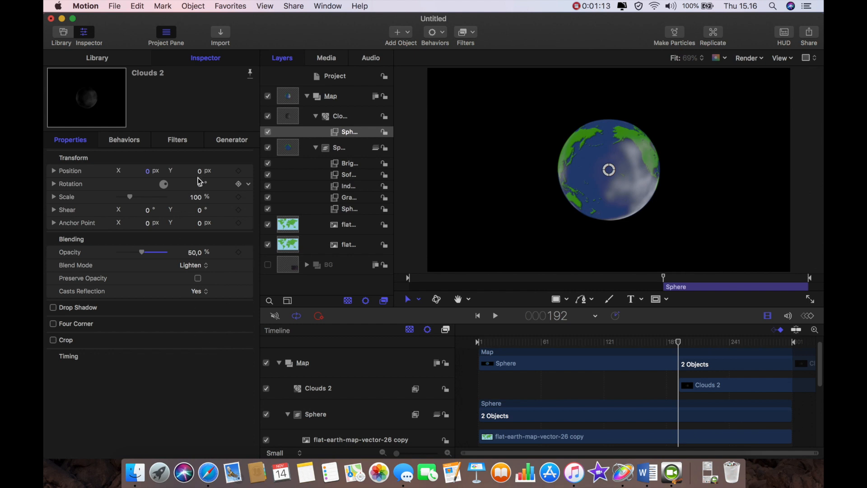
click(231, 139)
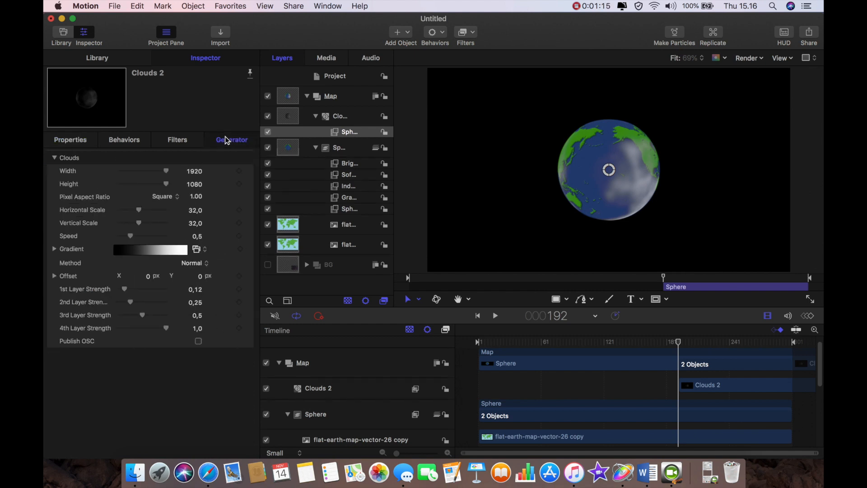
Set the Clouds generator speed to 0,4 and nudge the pattern offset sideways.
click(194, 236)
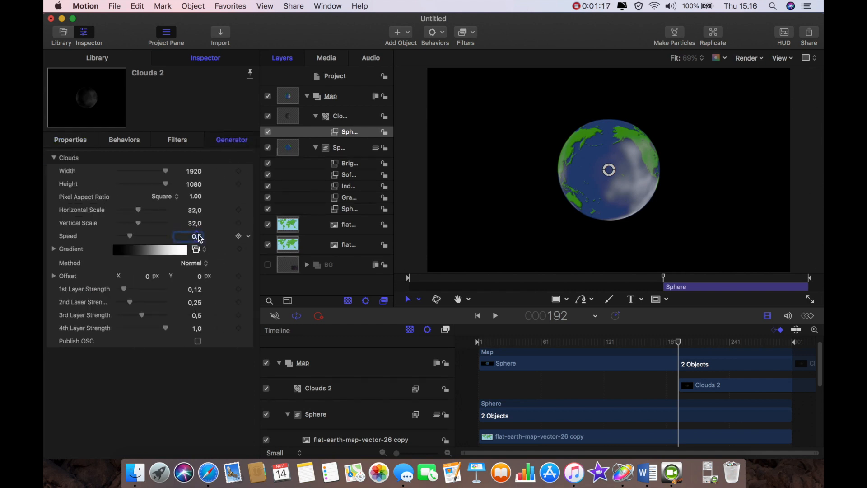
text(0,4)
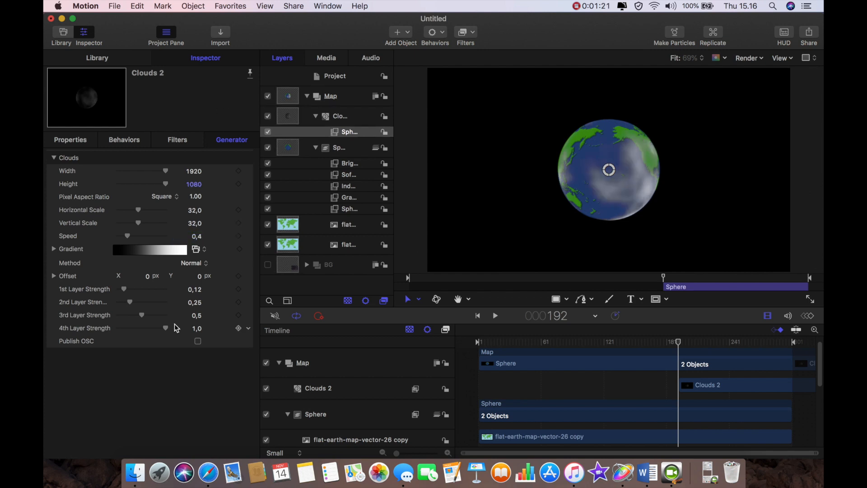
drag(141, 275, 137, 276)
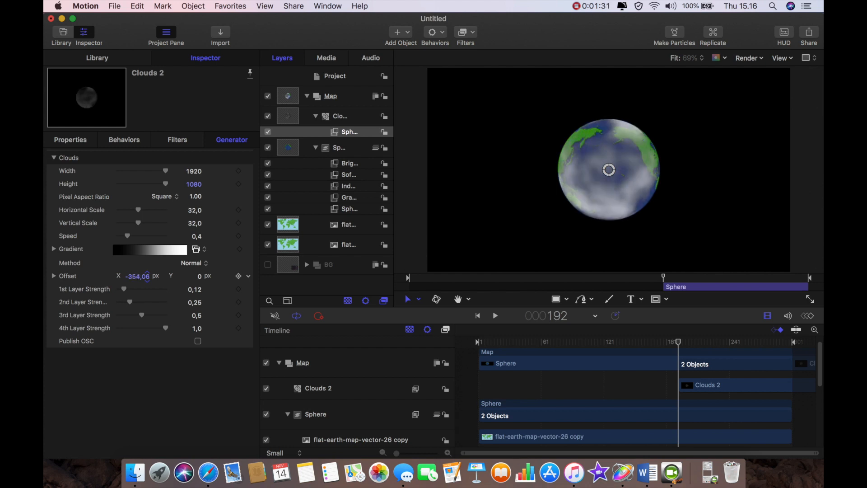
drag(147, 276, 147, 275)
text(-)
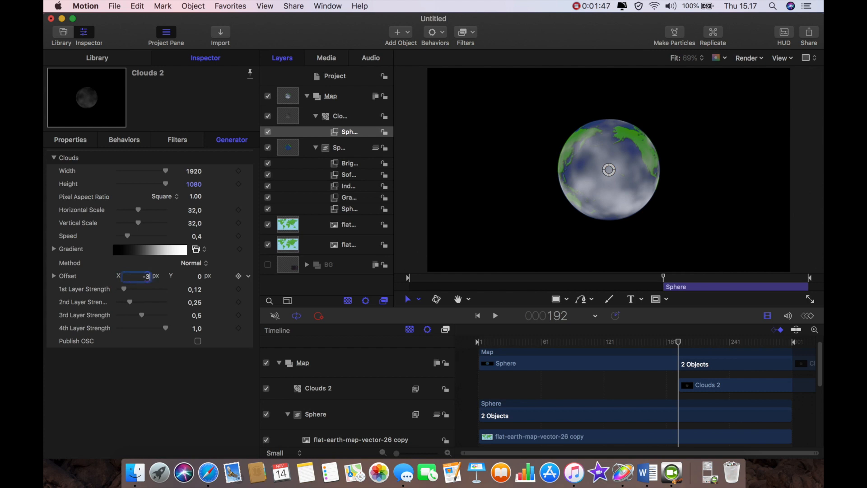
Set the cloud offset to 300 horizontal and 78 vertical, then fine-tune it by scrubbing.
text(300)
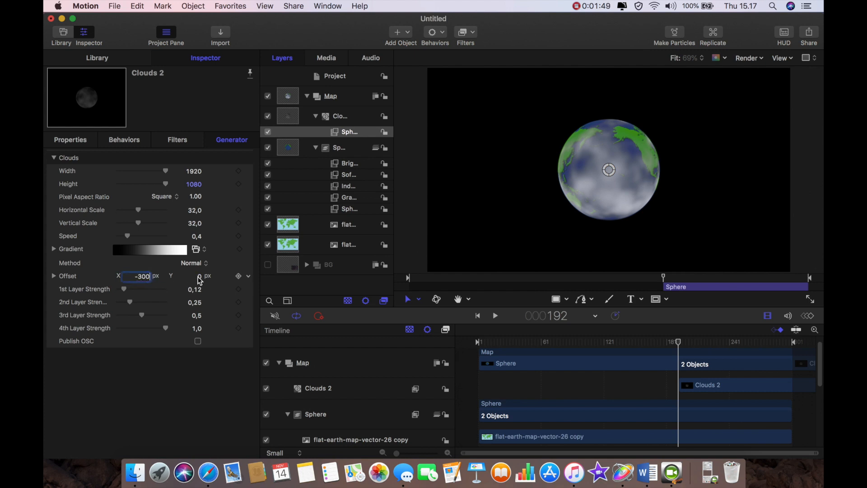
click(188, 276)
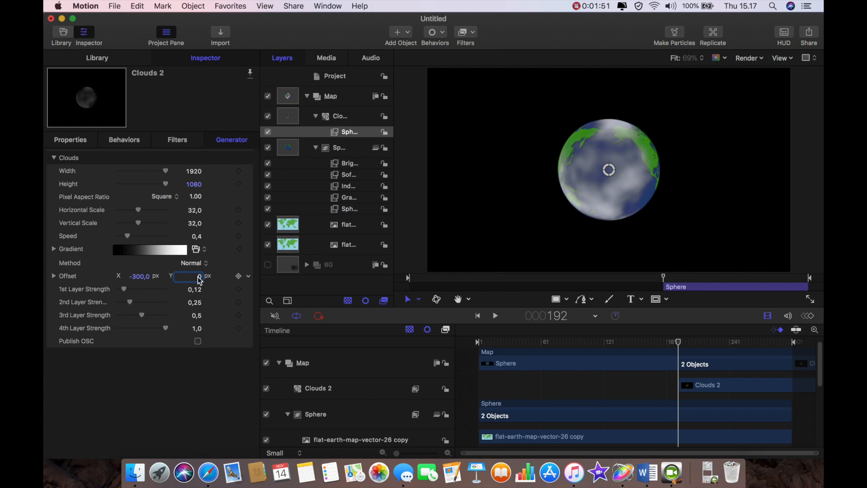
text(78,)
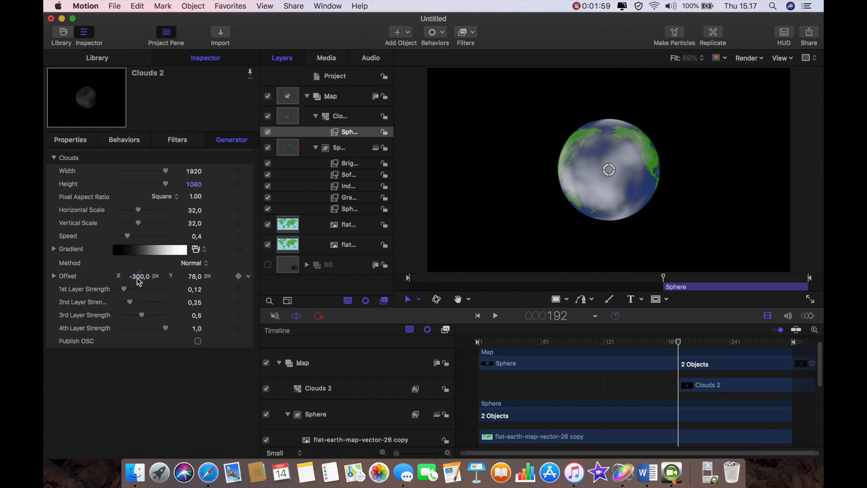
drag(140, 277, 143, 277)
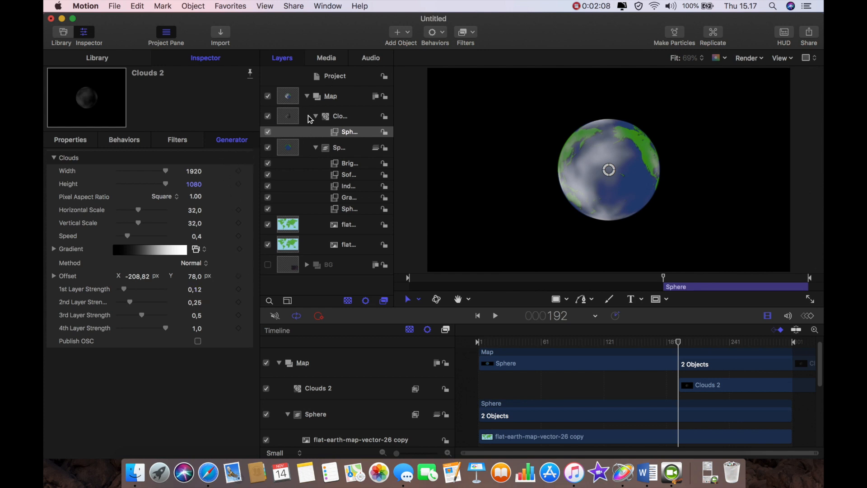
mouse_move(555, 145)
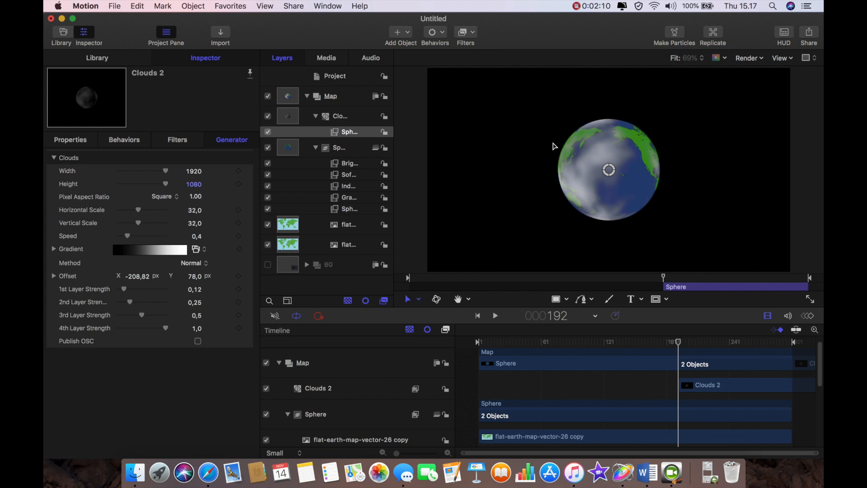
mouse_move(467, 4)
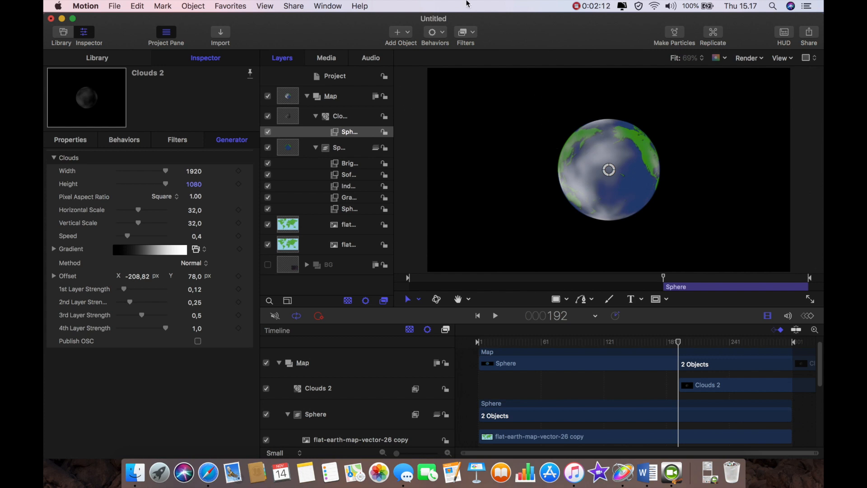
Apply an Indent filter to the clouds with softness ,51, brightness ,28, ambient ,65.
click(466, 32)
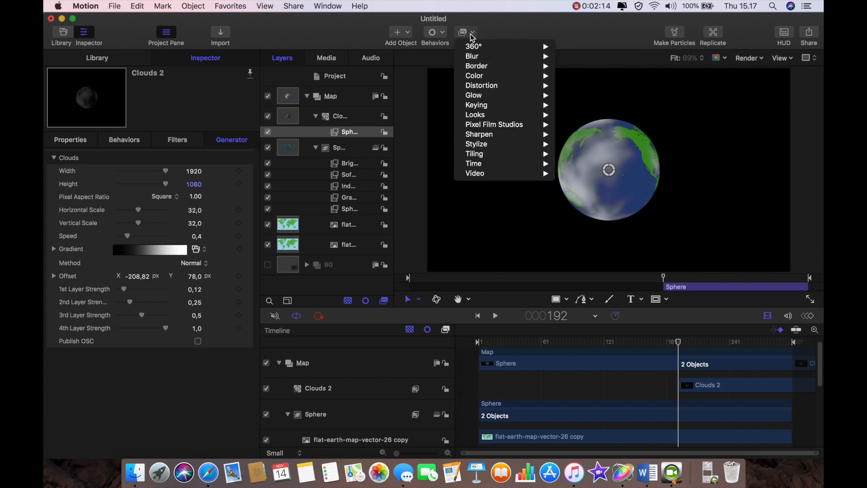
mouse_move(476, 143)
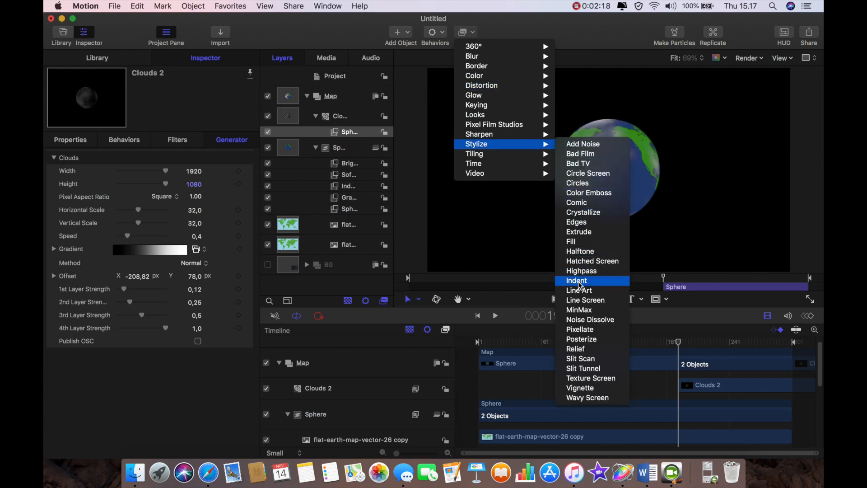
click(576, 280)
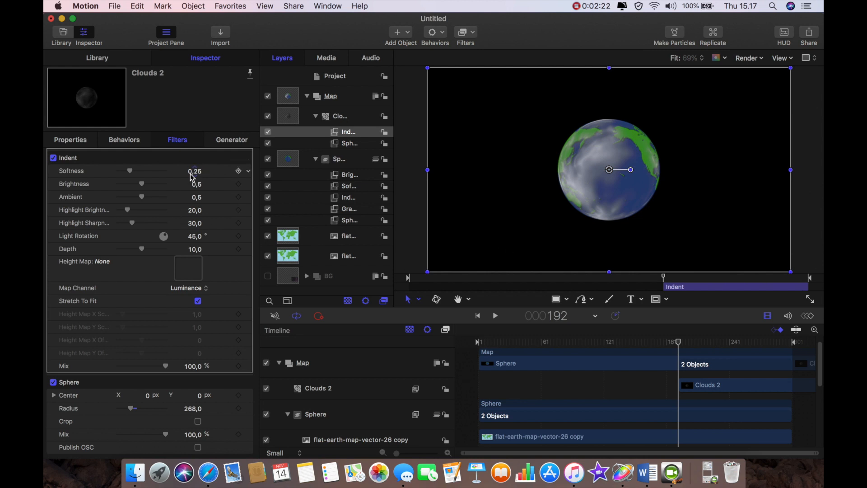
click(194, 171)
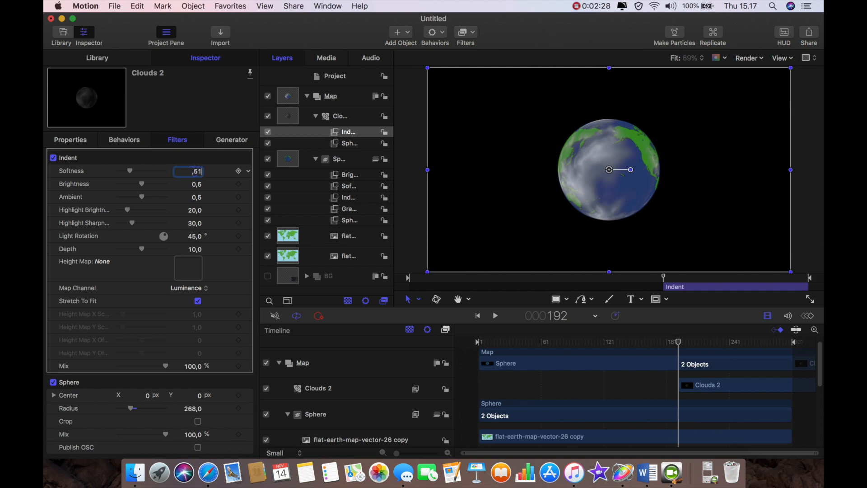
click(191, 183)
text(0,26)
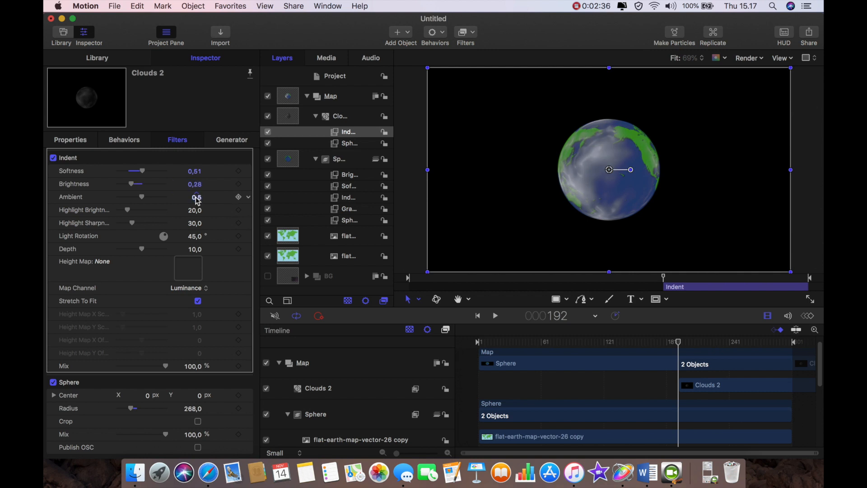
click(193, 197)
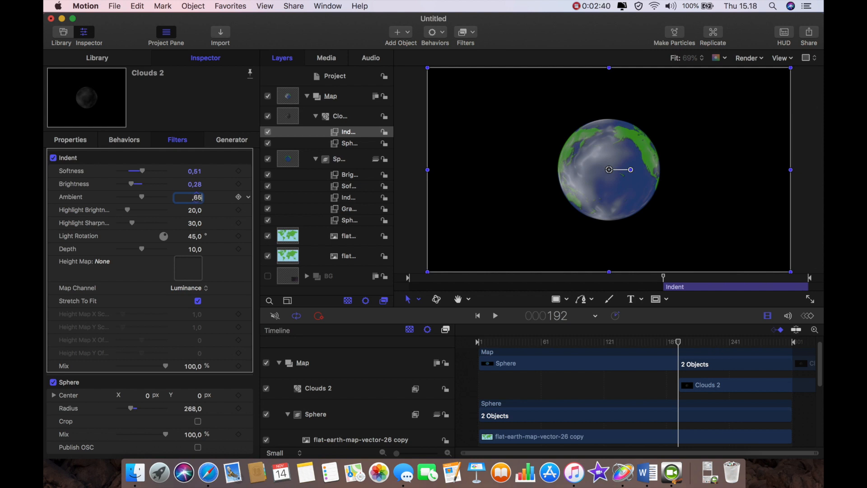
Set the clouds' Indent highlight brightness to 40 and highlight sharpness to 34.
click(191, 211)
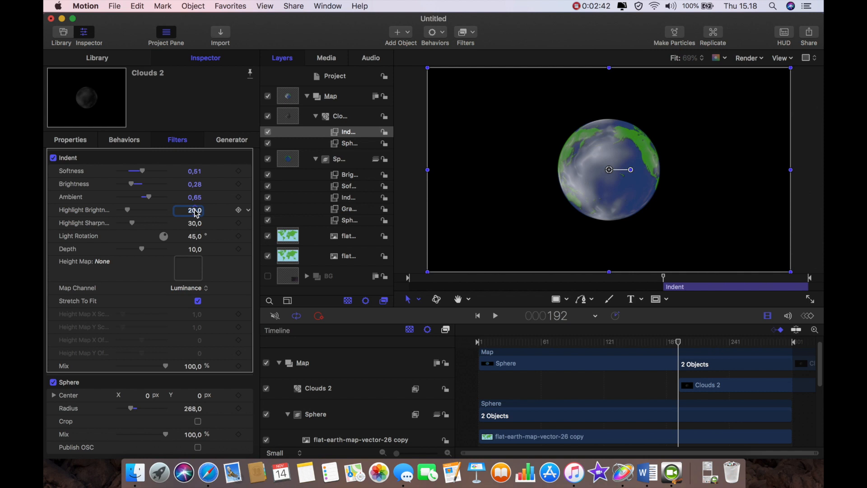
text(40)
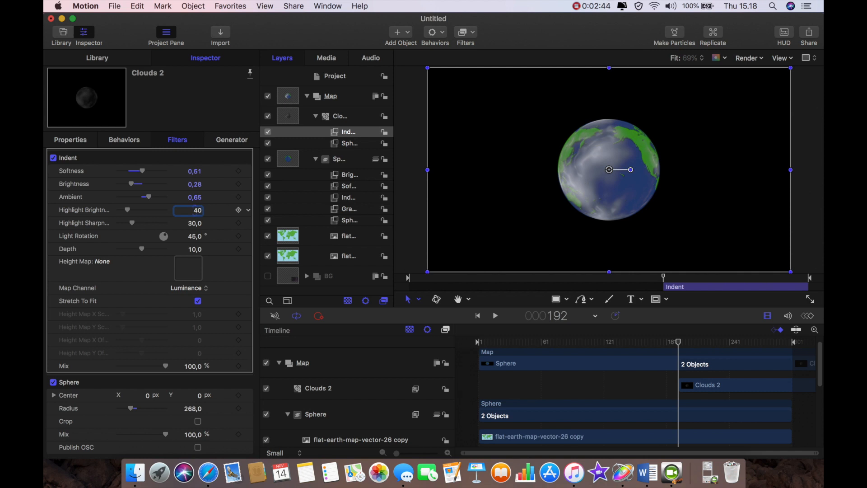
click(191, 223)
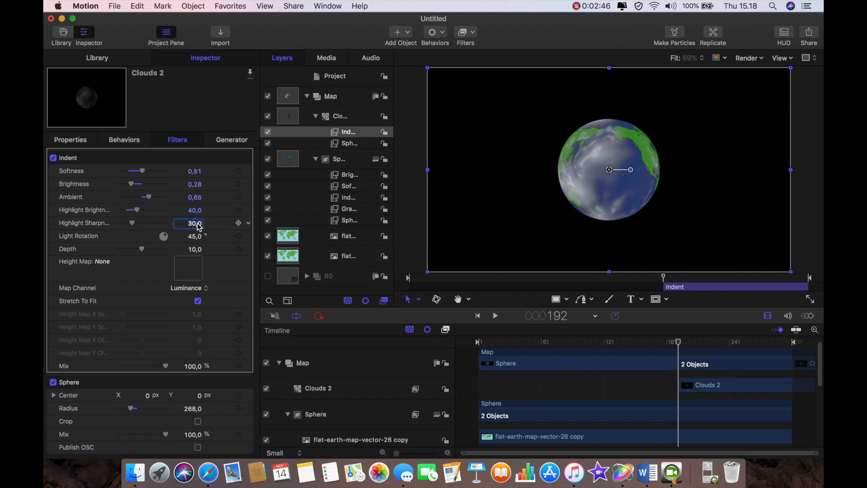
text(3)
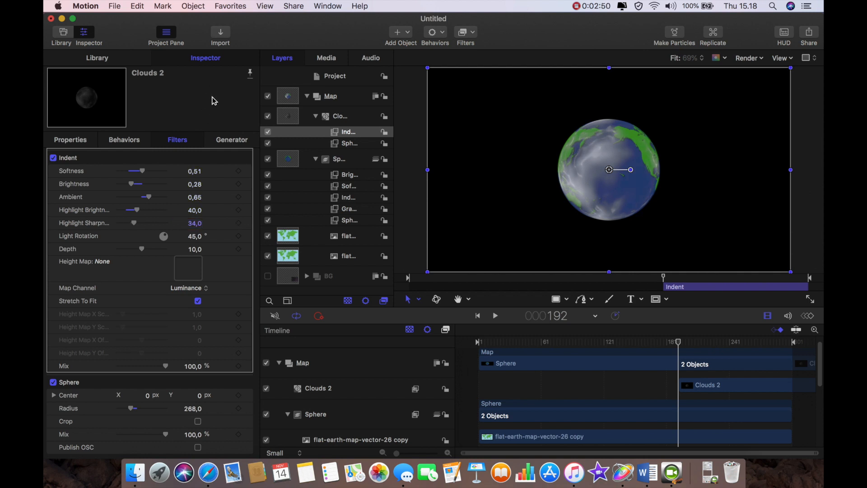
mouse_move(573, 216)
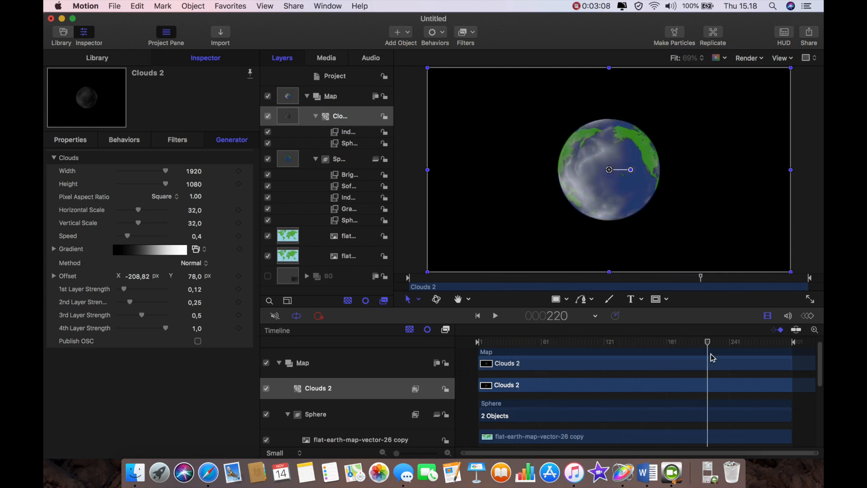
drag(708, 342, 757, 341)
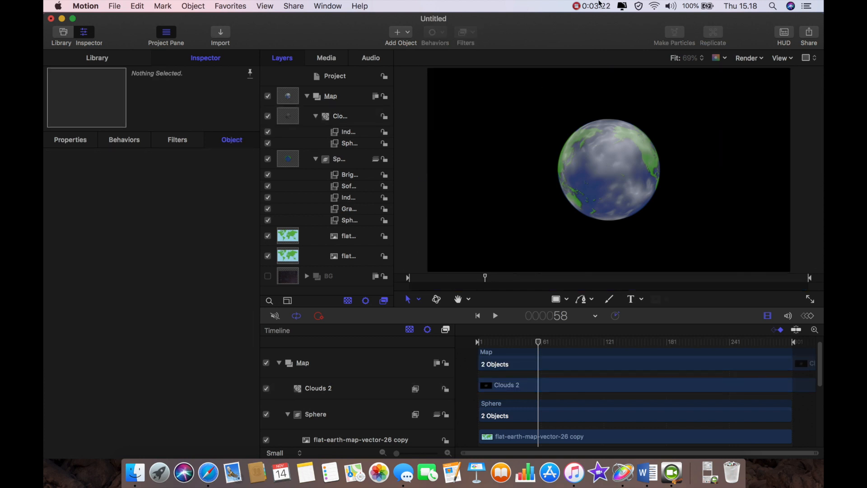
Scrub the Sphere group's Position X to about −535 px and keyframe it at frame 1.
click(339, 159)
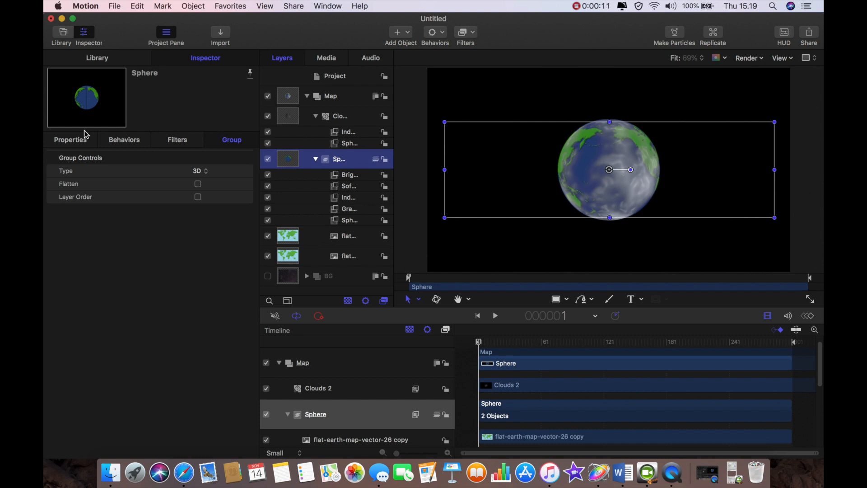
click(69, 139)
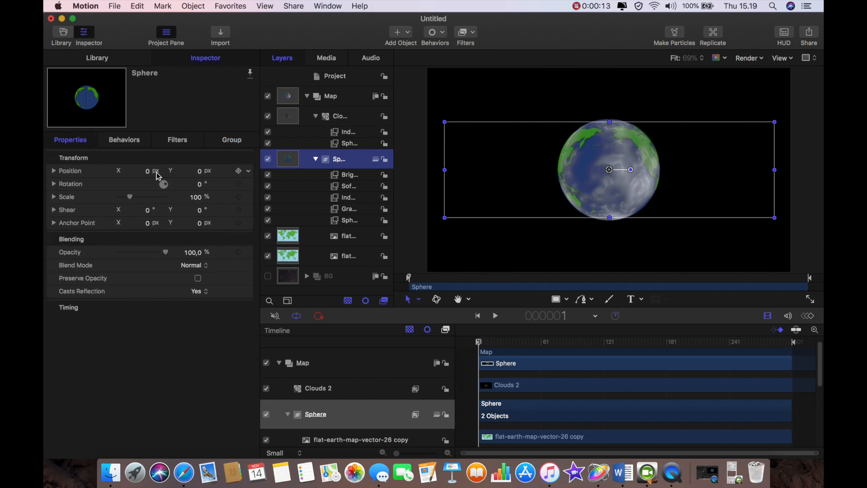
drag(147, 171, 133, 170)
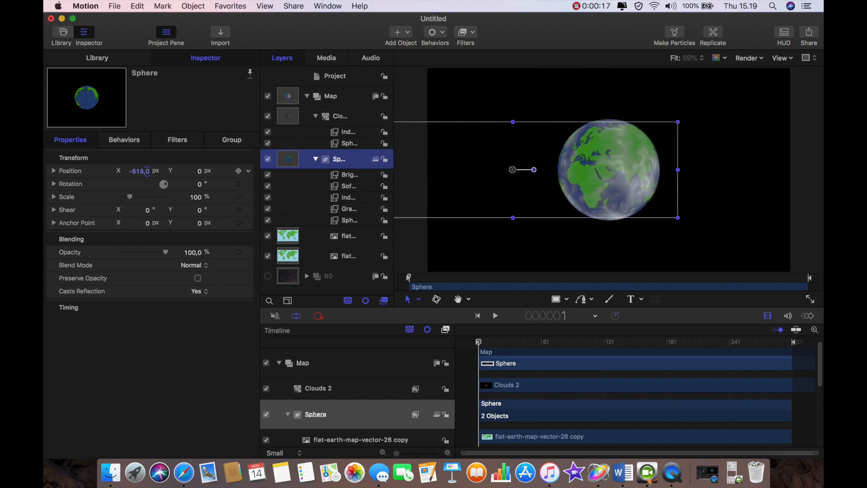
drag(141, 171, 139, 171)
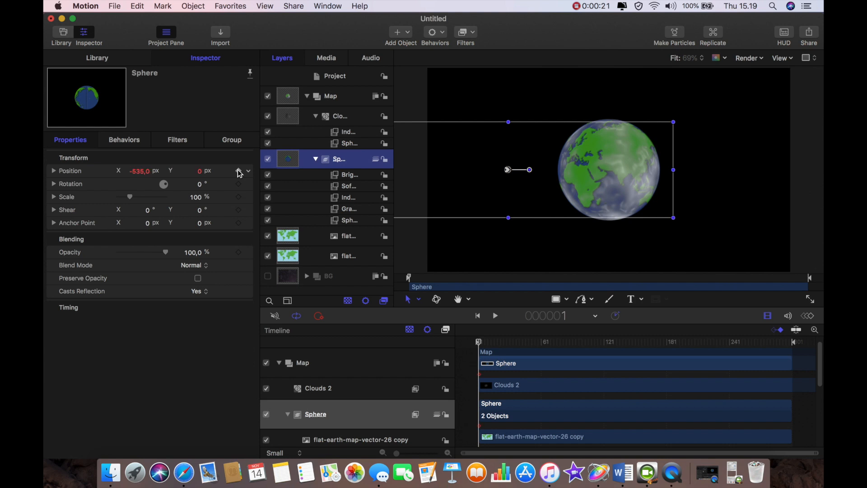
click(238, 171)
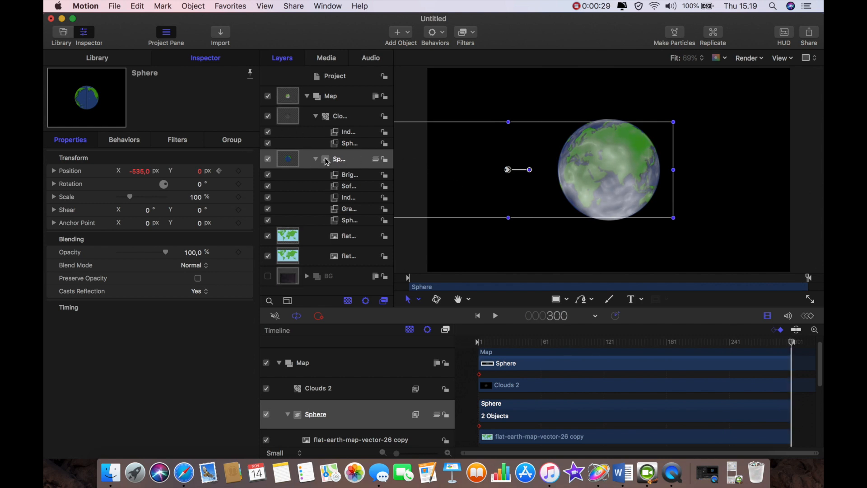
Move to frame 300 and scrub Position X to about −26 px for the ending keyframe.
drag(508, 170, 520, 170)
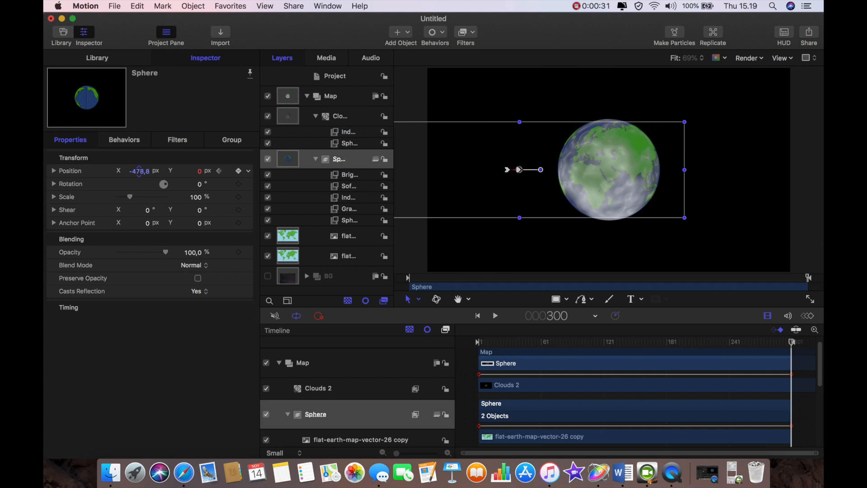
drag(519, 169, 603, 169)
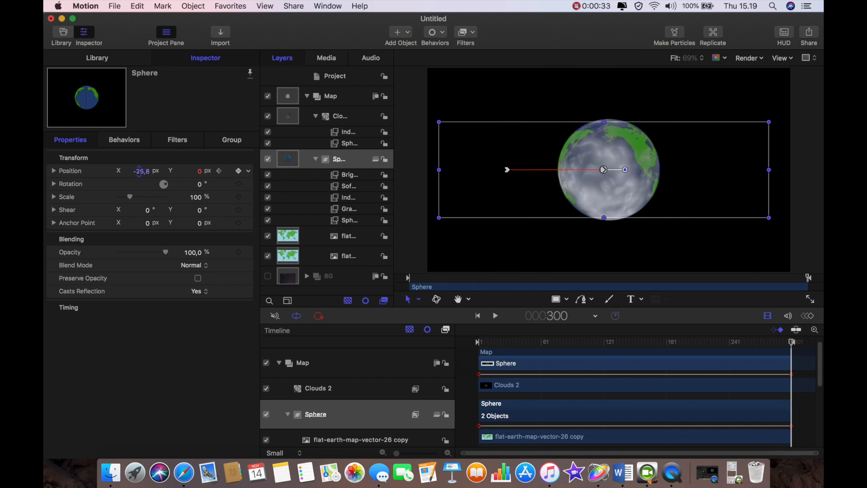
drag(603, 169, 708, 169)
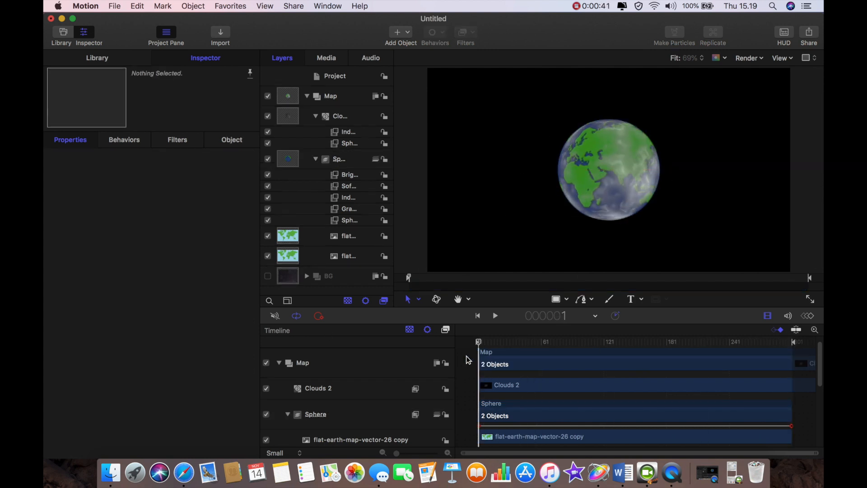
click(494, 316)
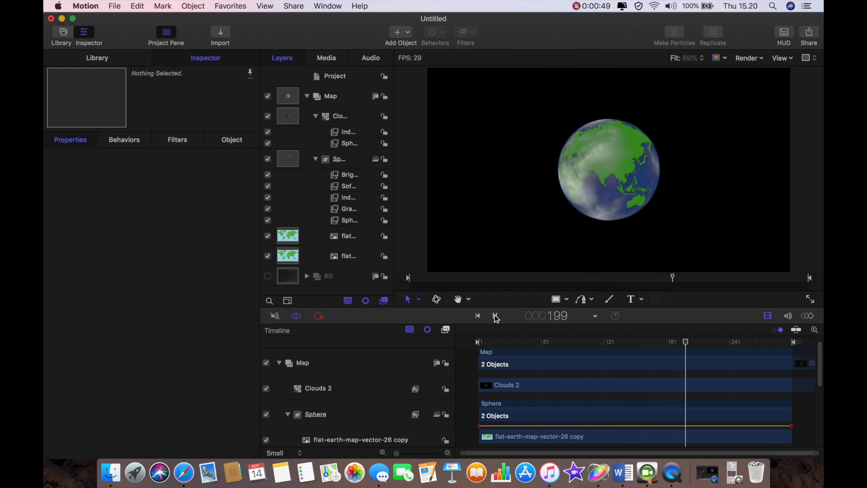
click(495, 315)
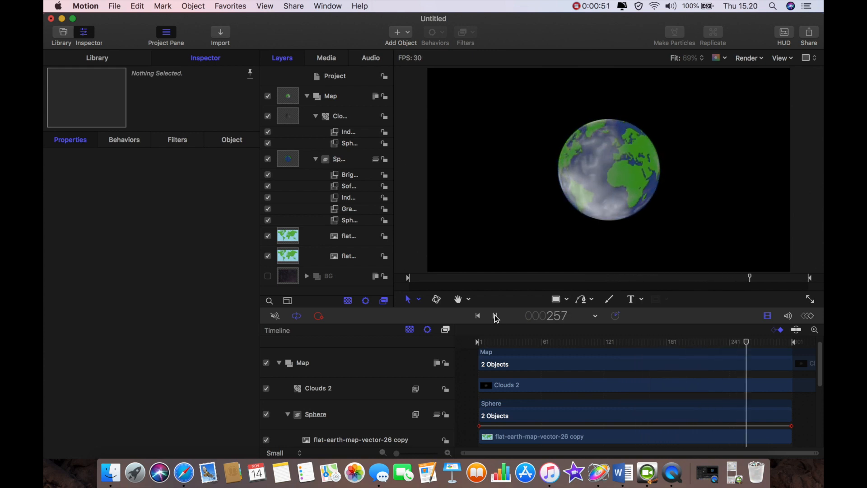
click(495, 317)
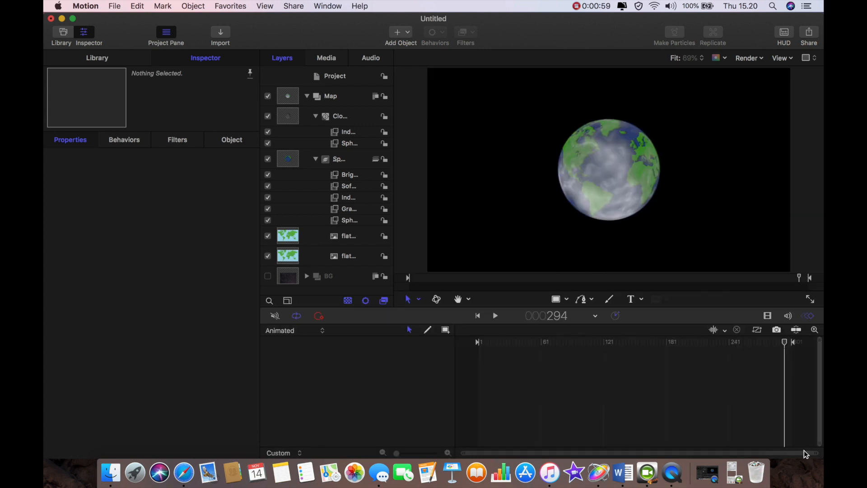
click(339, 159)
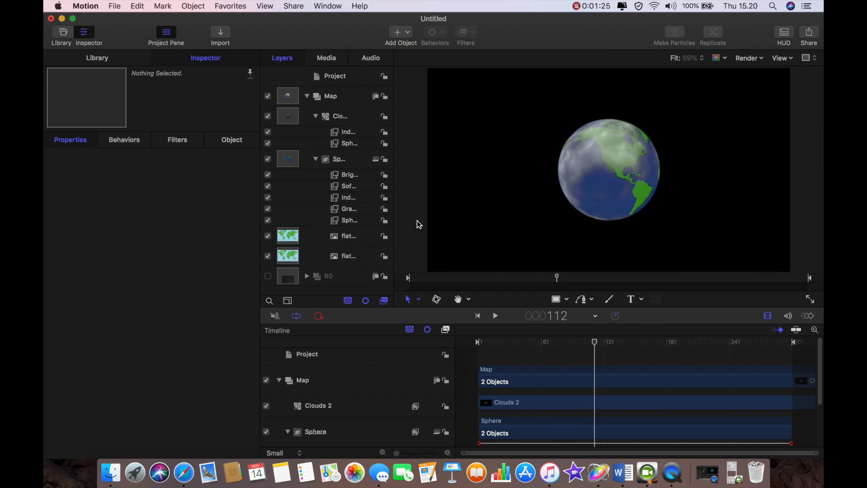
Set Clouds 2 opacity to 60, check the animation, and expand Position for the Z offset.
click(340, 116)
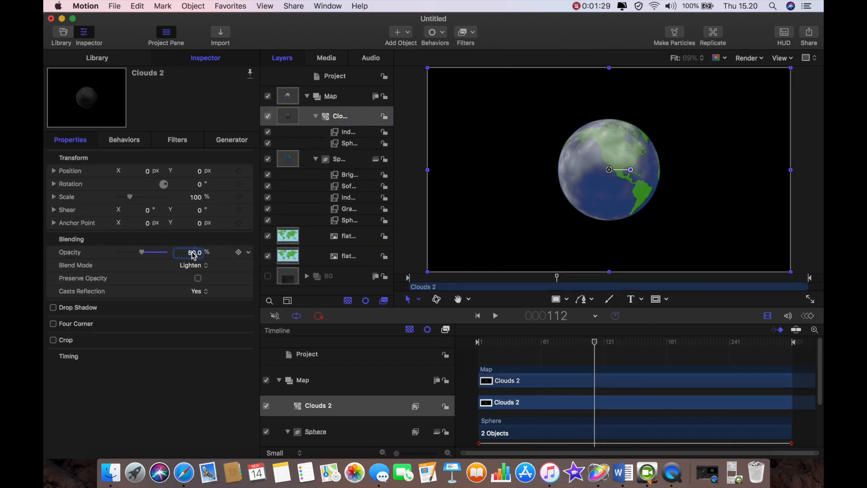
text(60)
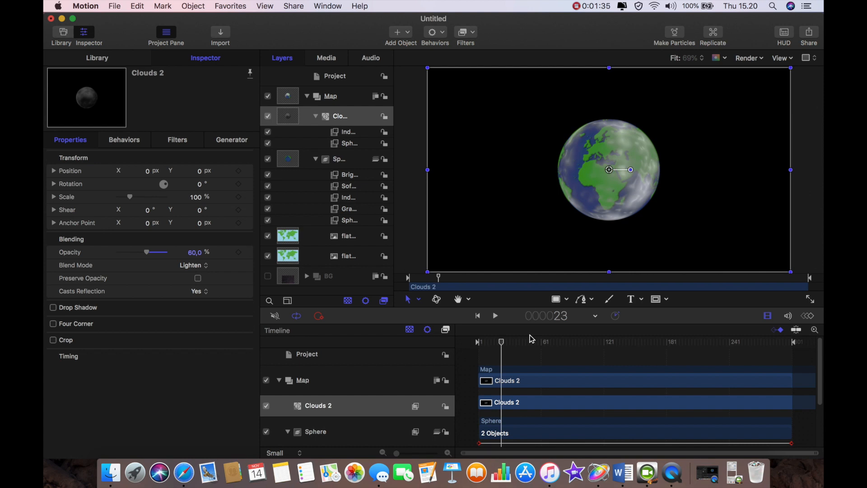
drag(502, 341, 675, 341)
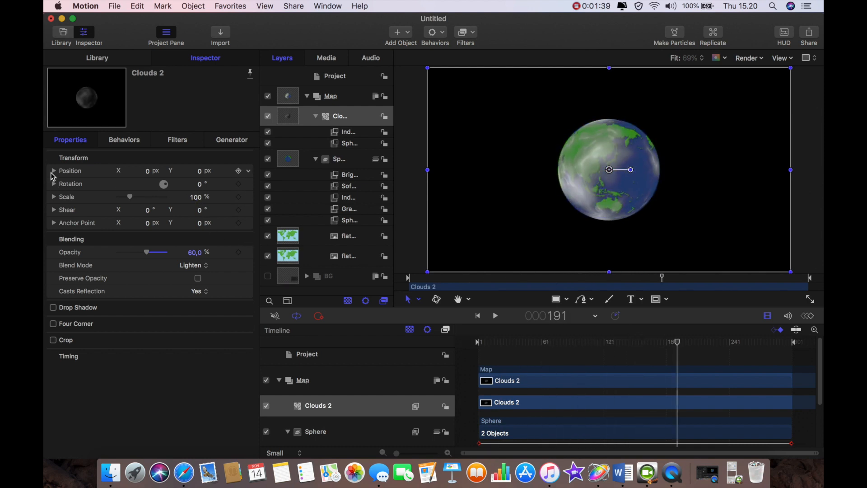
click(54, 171)
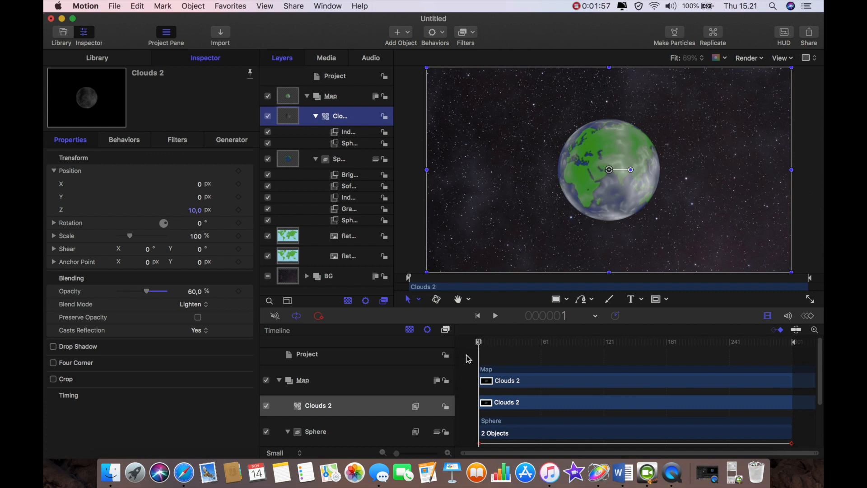
click(494, 315)
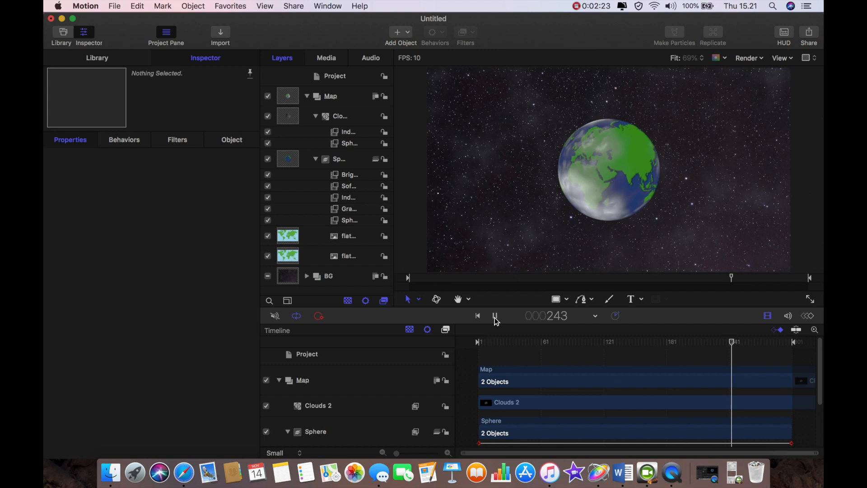
click(494, 316)
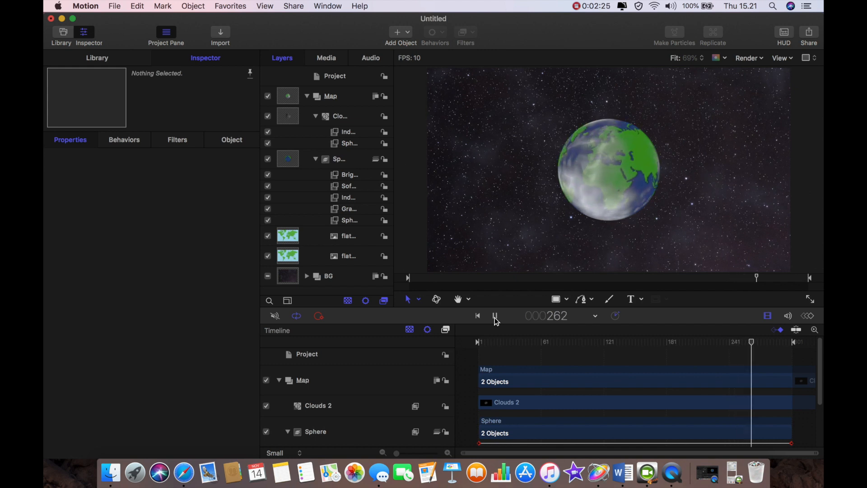